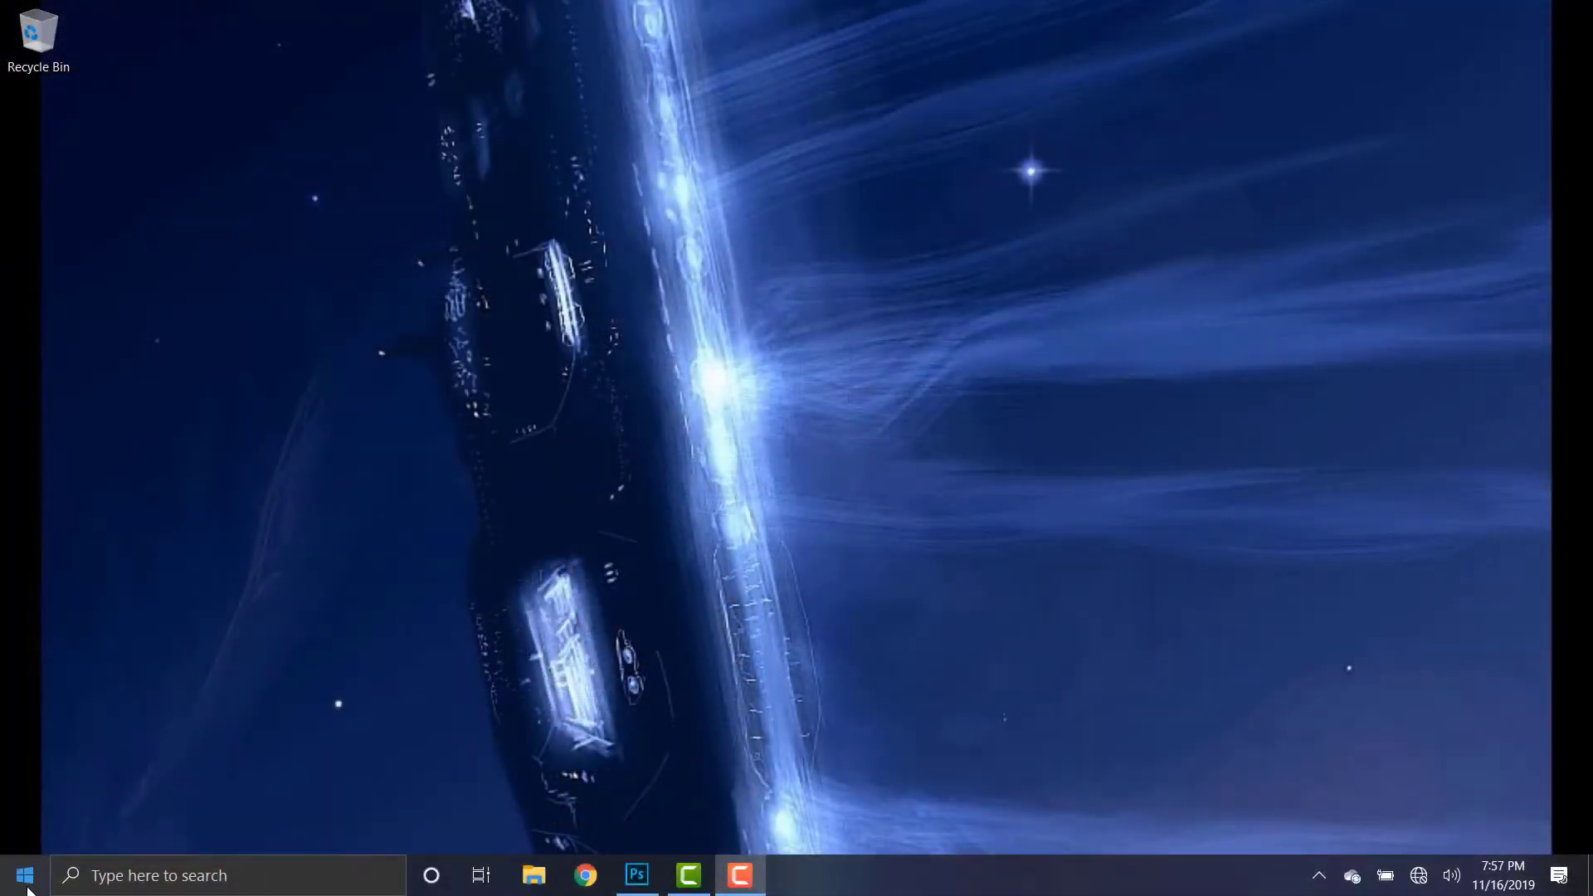
Search the Start menu for 'disk' and launch Create and format hard disk partitions
left_click(24, 874)
type("disk")
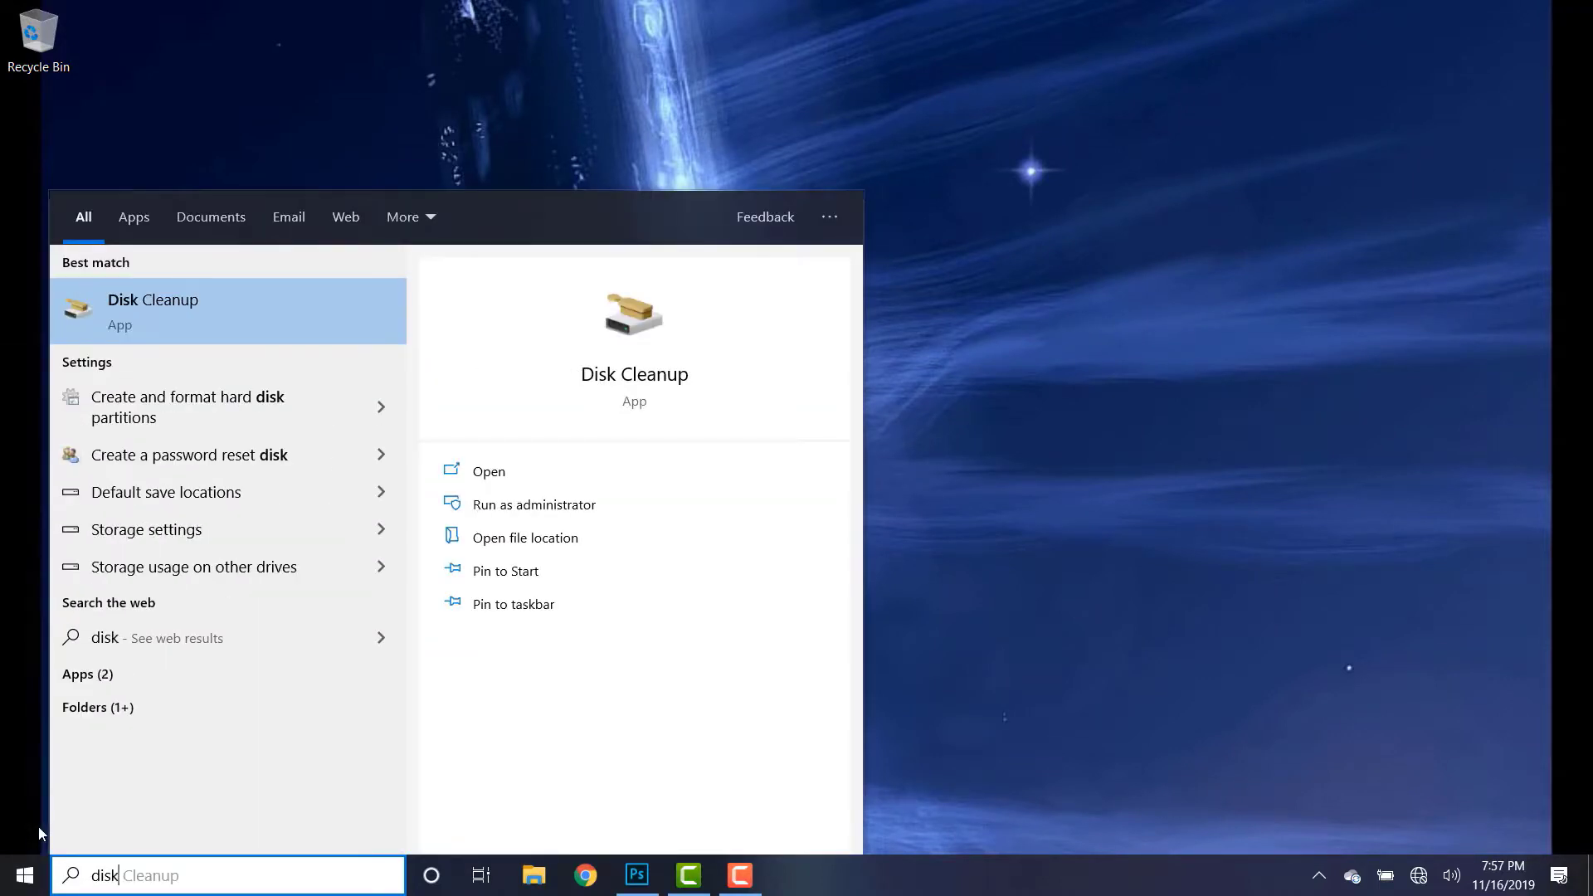
mouse_move(196, 407)
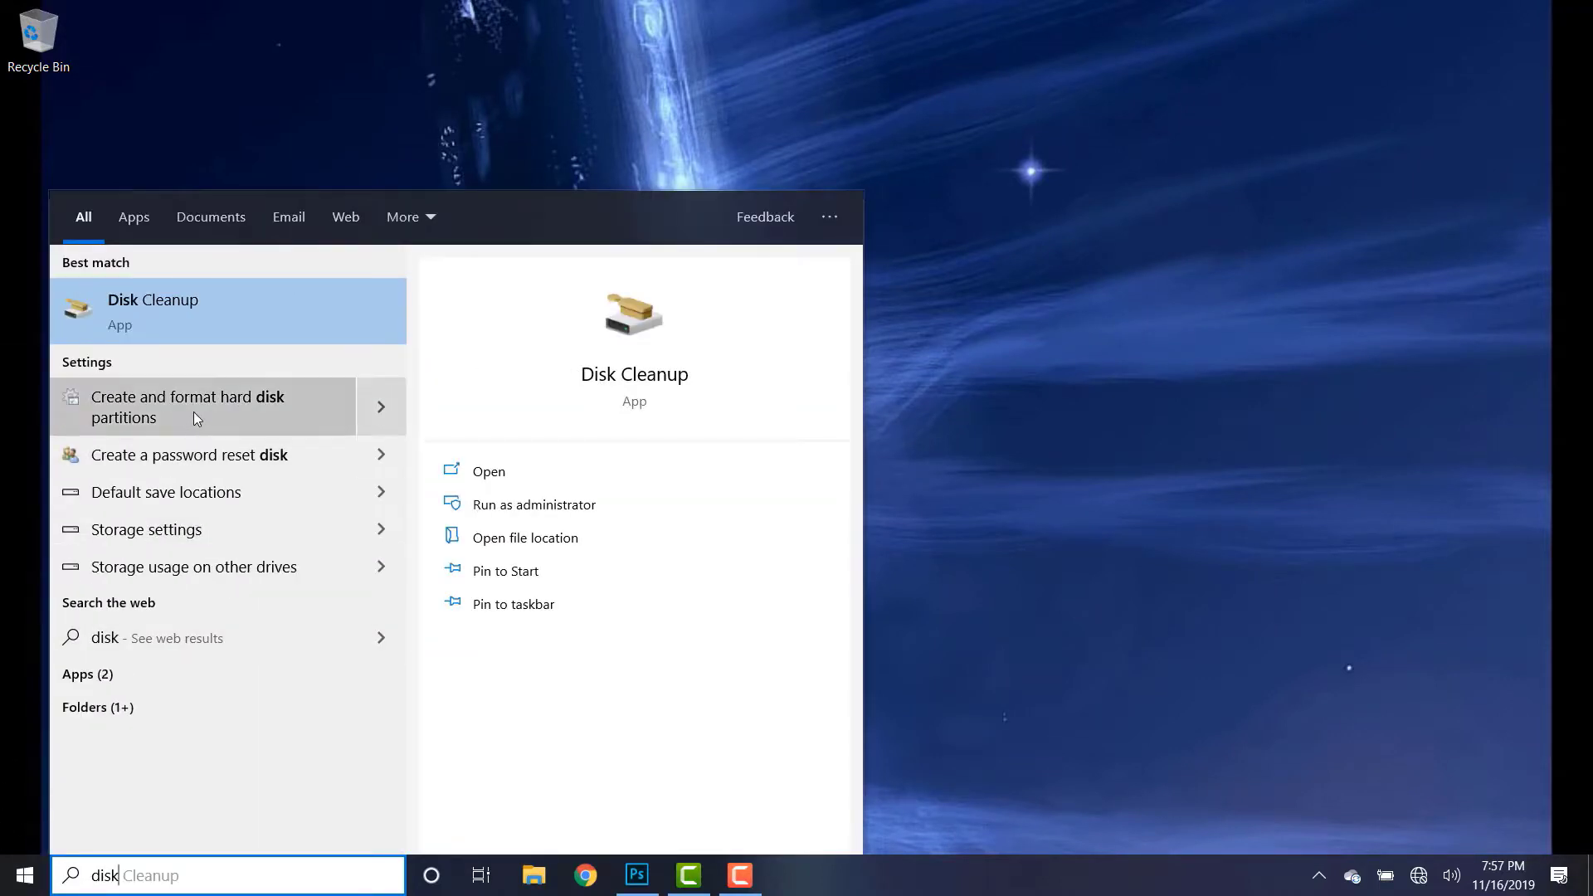
left_click(199, 407)
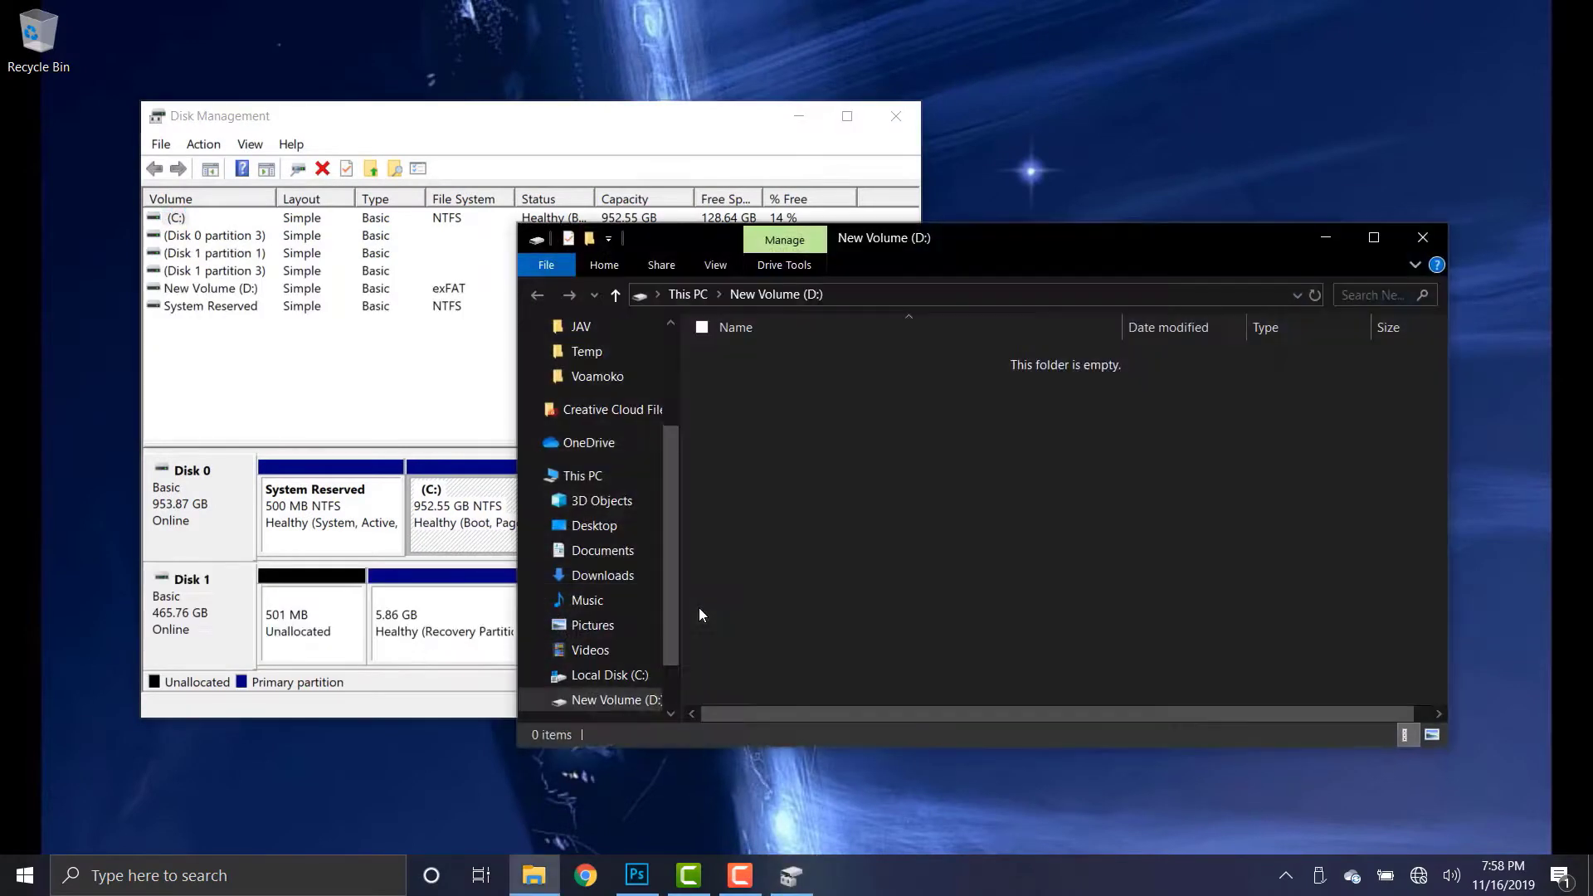
mouse_move(1255, 344)
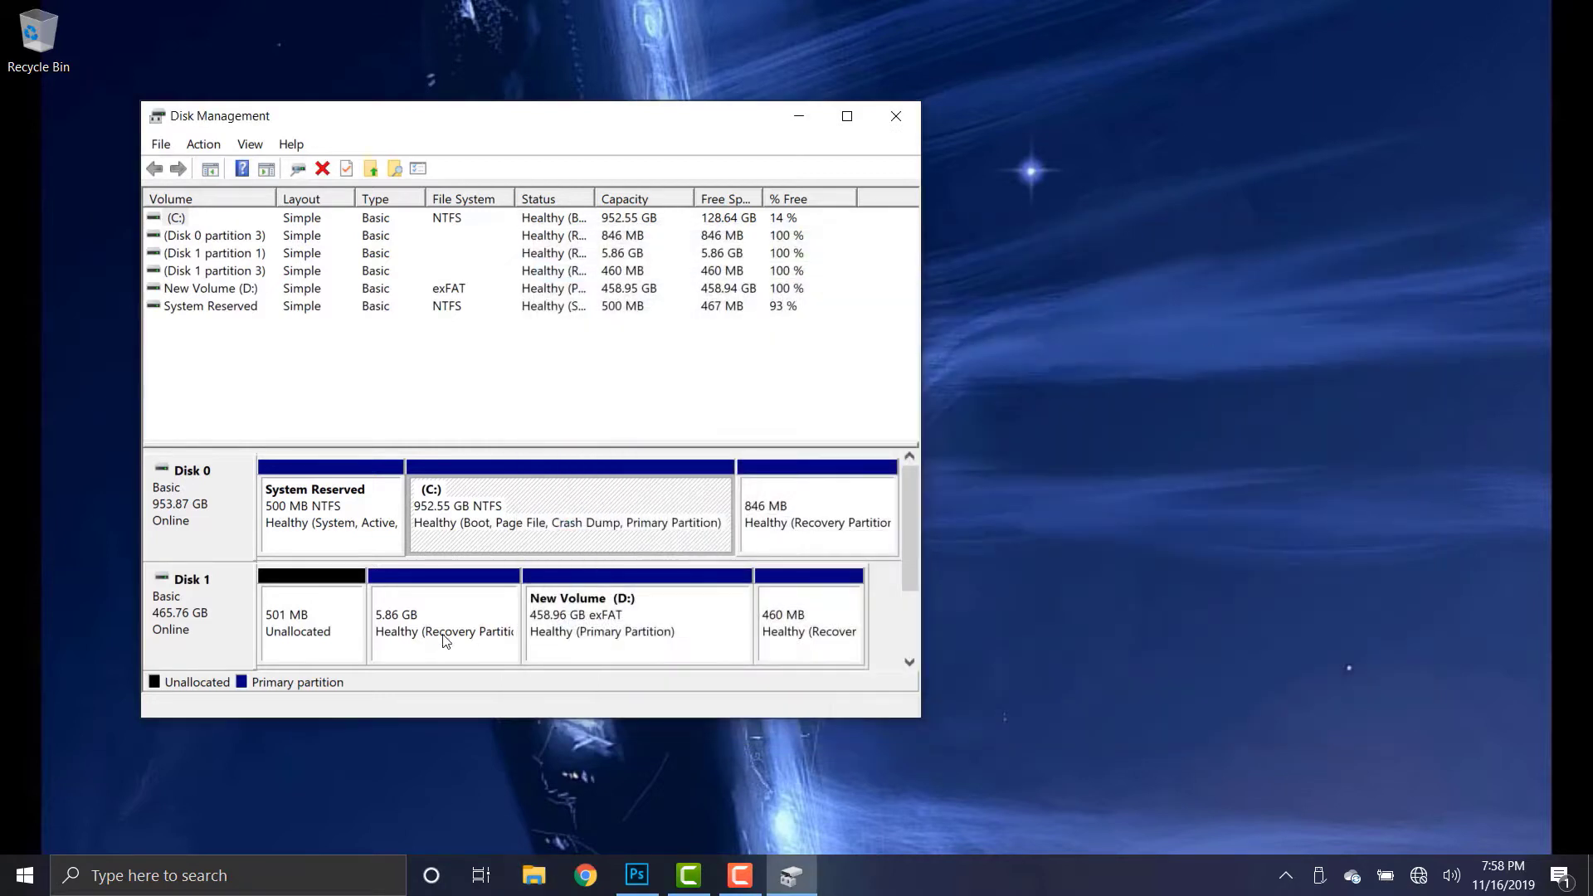
mouse_move(432, 622)
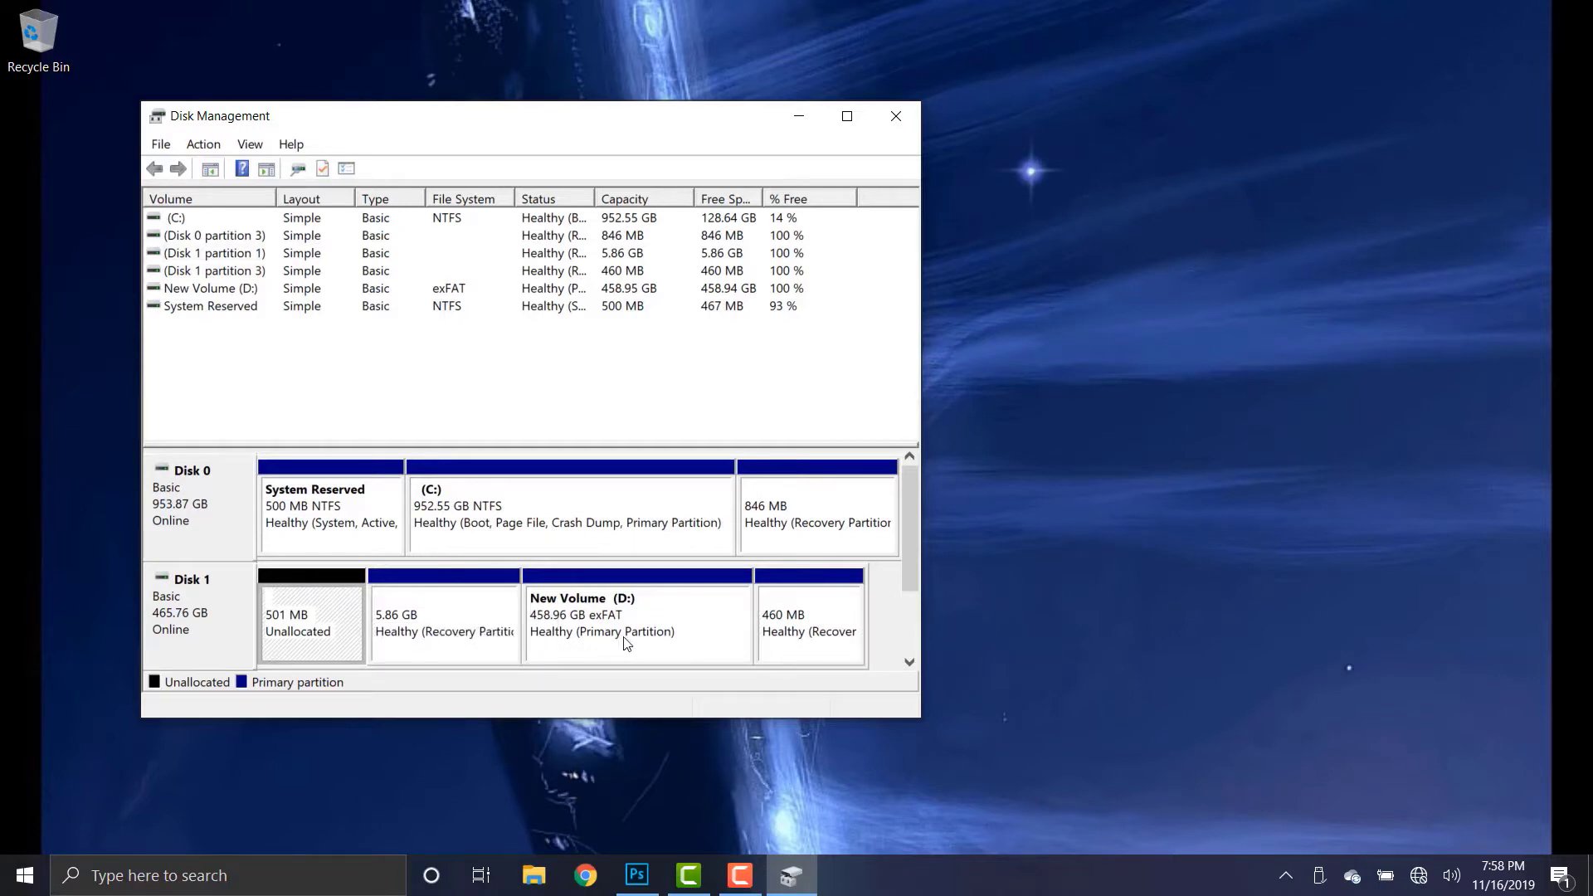
Select the New Volume (D:) partition on Disk 1 before undocking the drive
left_click(635, 619)
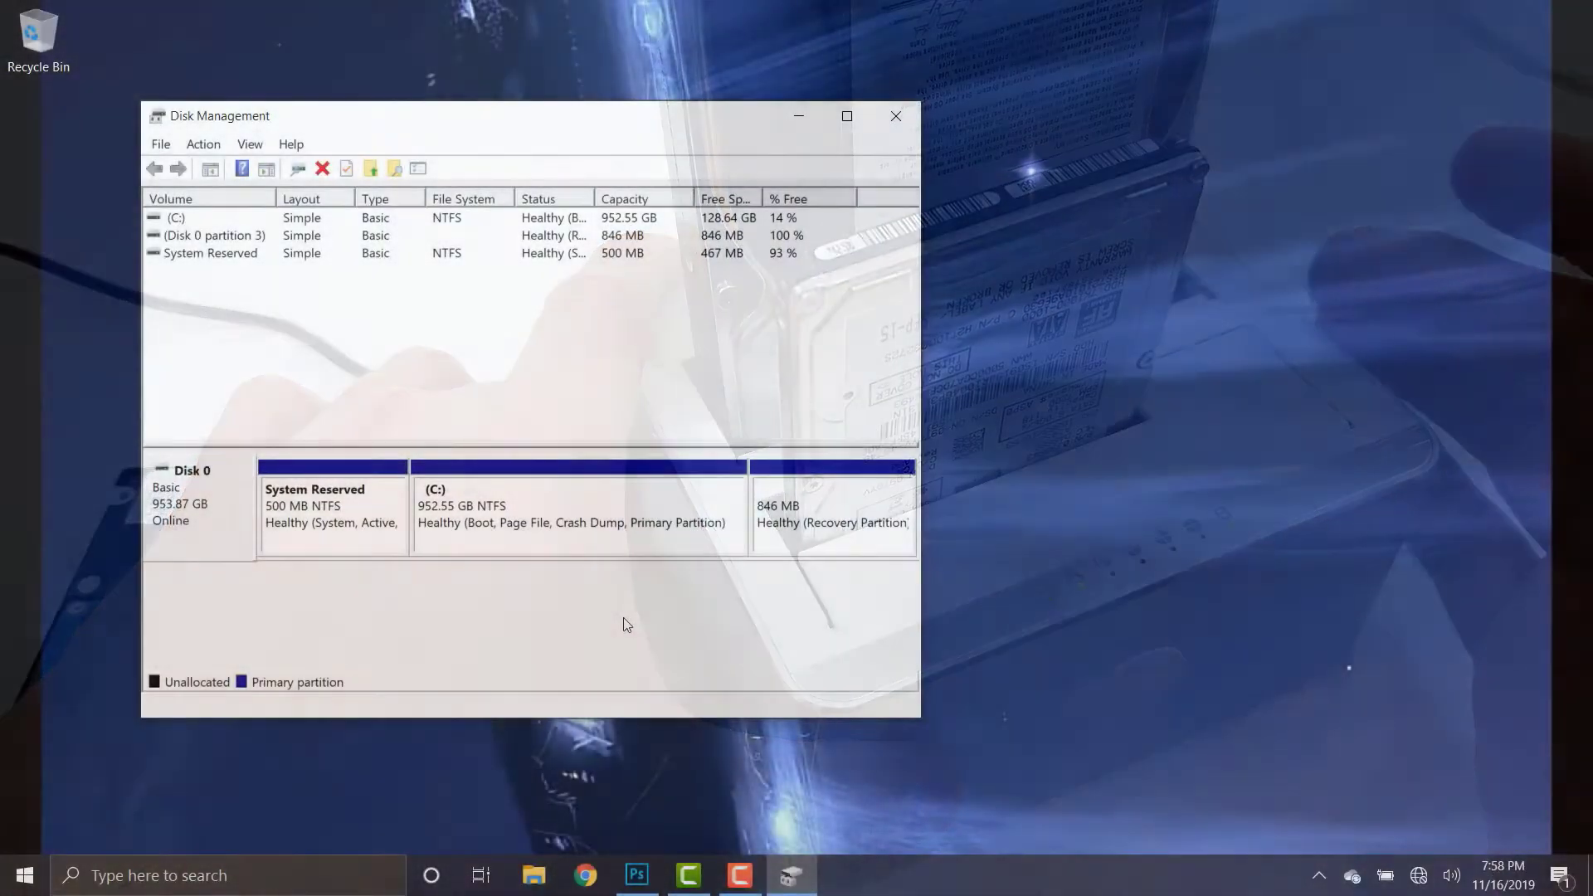
left_click(533, 874)
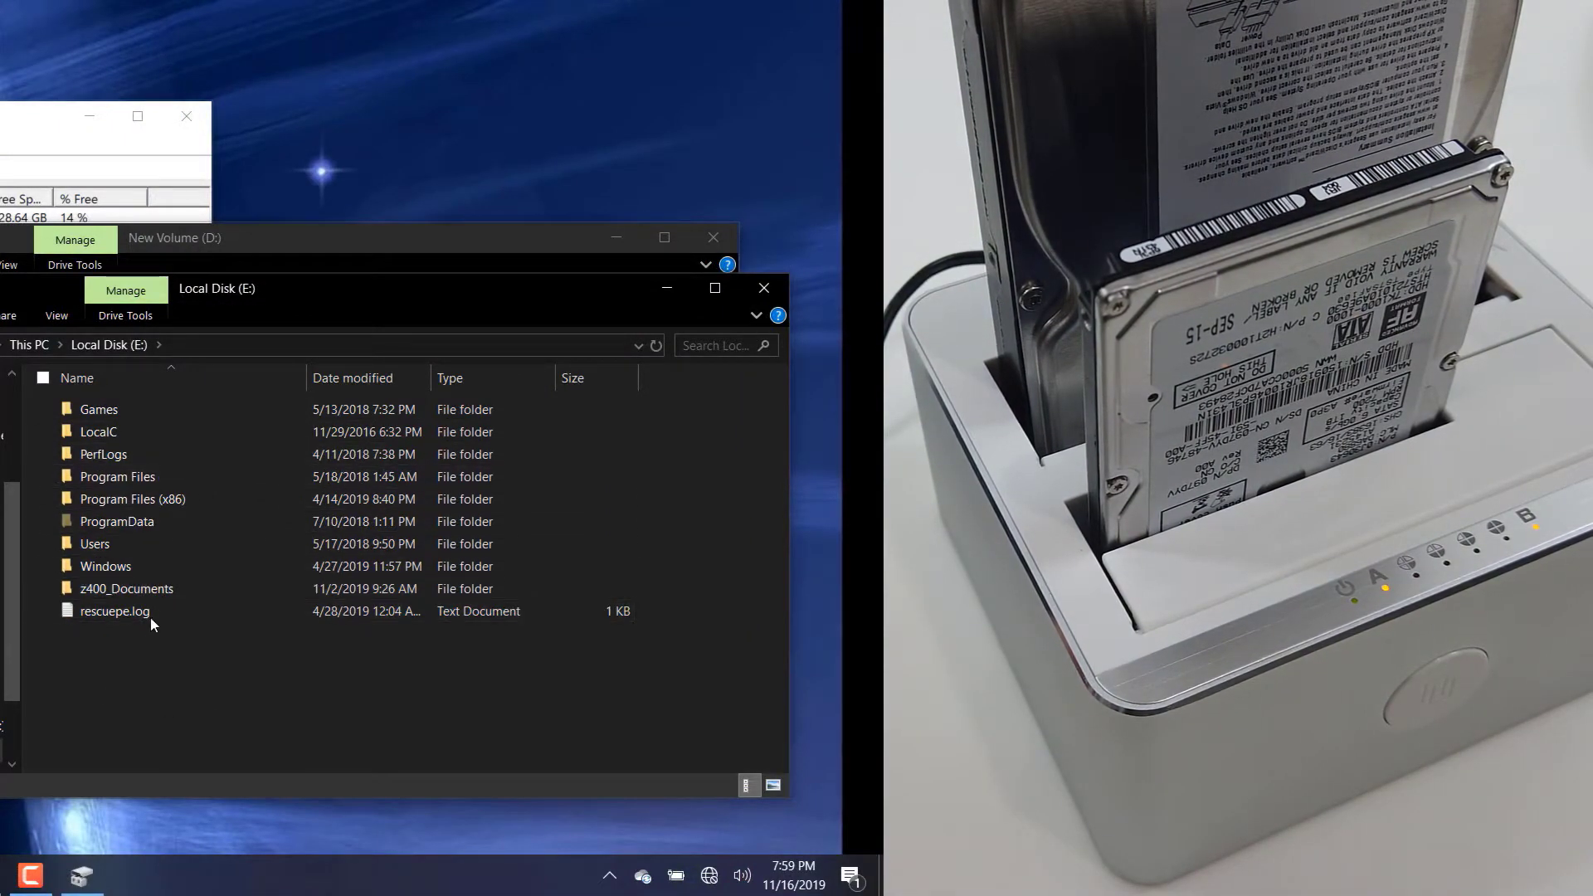
Browse into the Games folder on Local Disk (E:) and return to the drive root
left_click(116, 521)
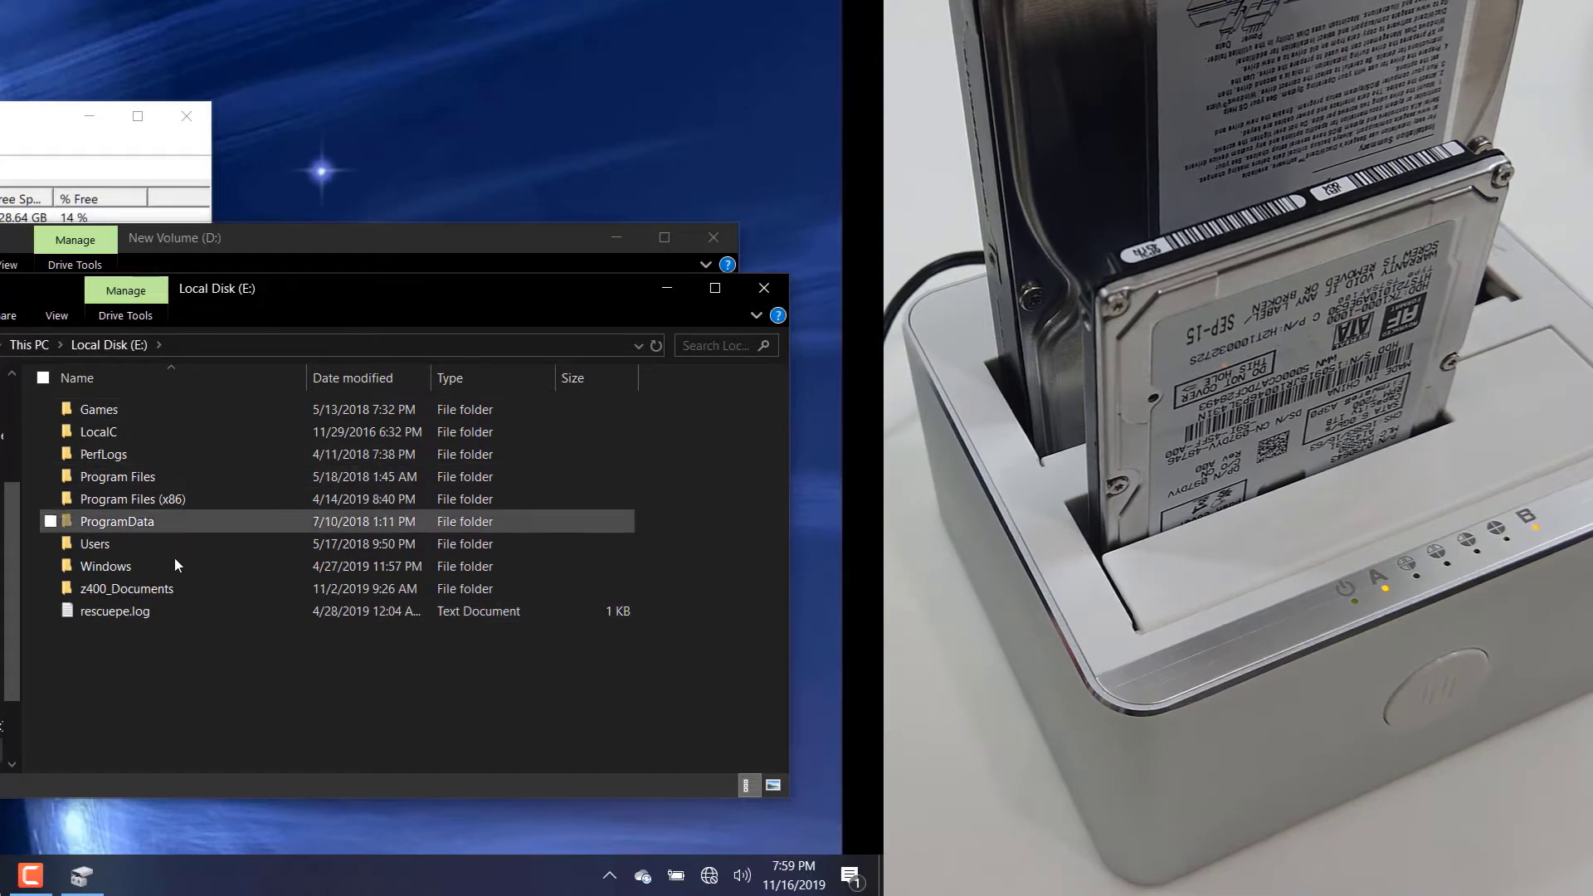
double_click(98, 409)
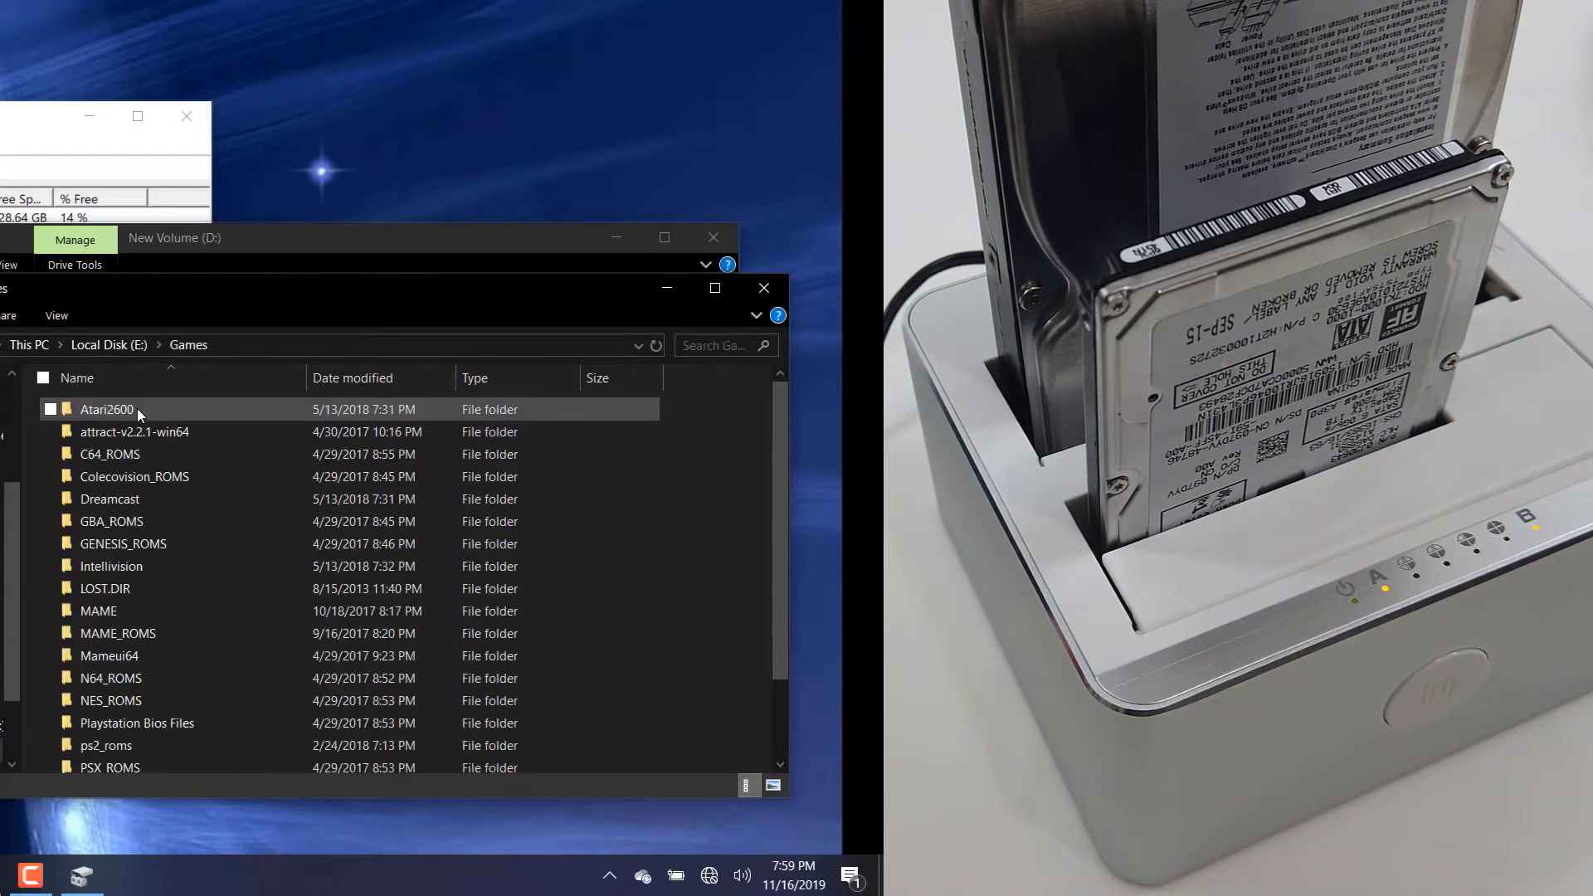
scroll("down", 3)
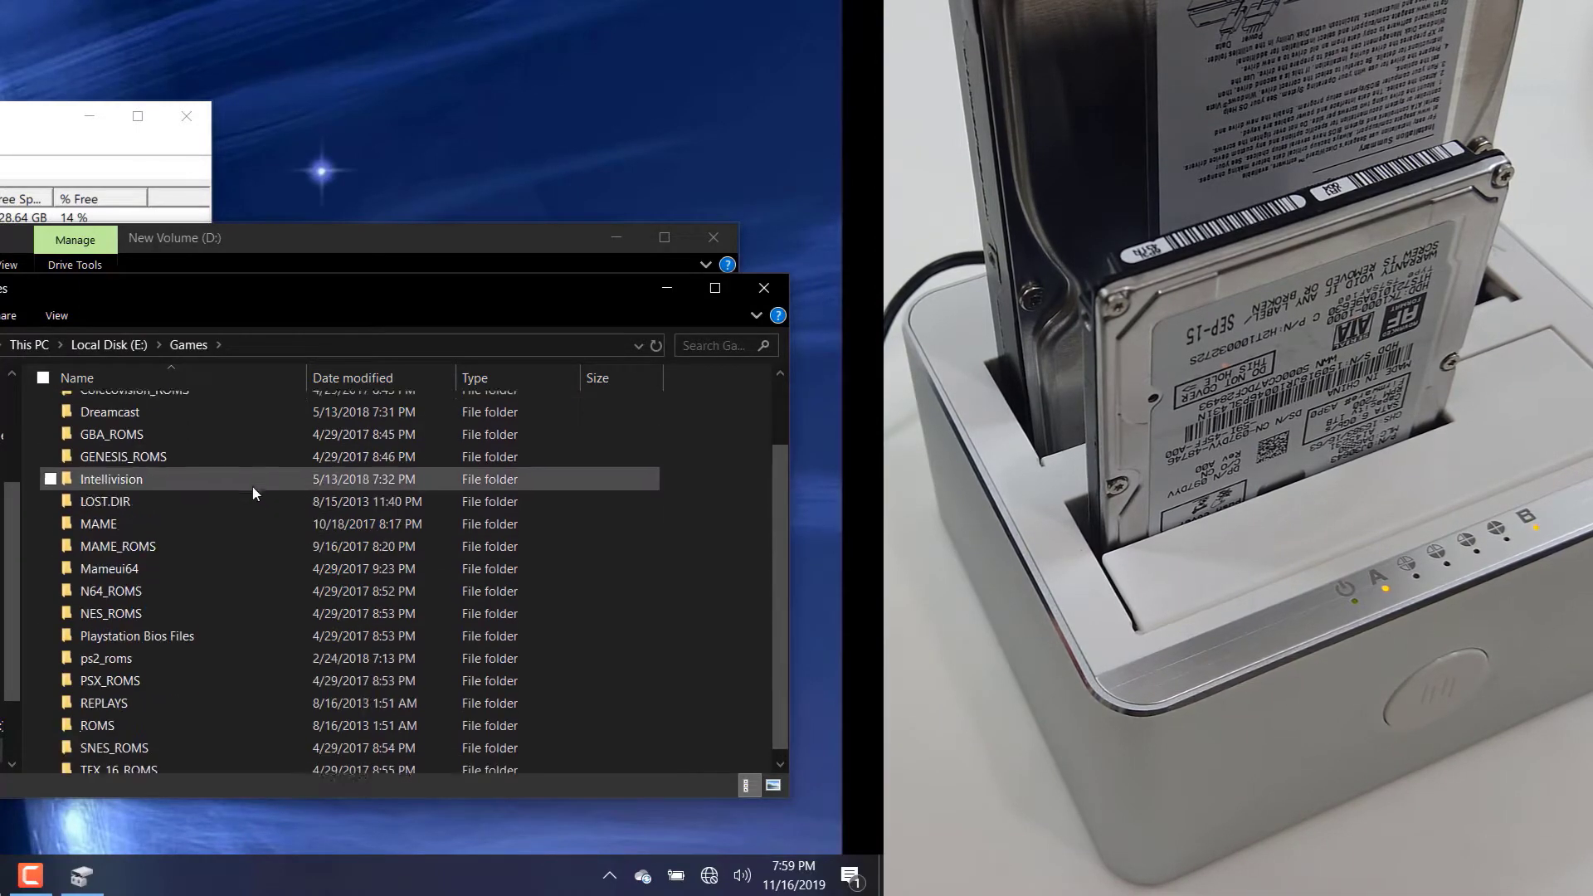
left_click(110, 345)
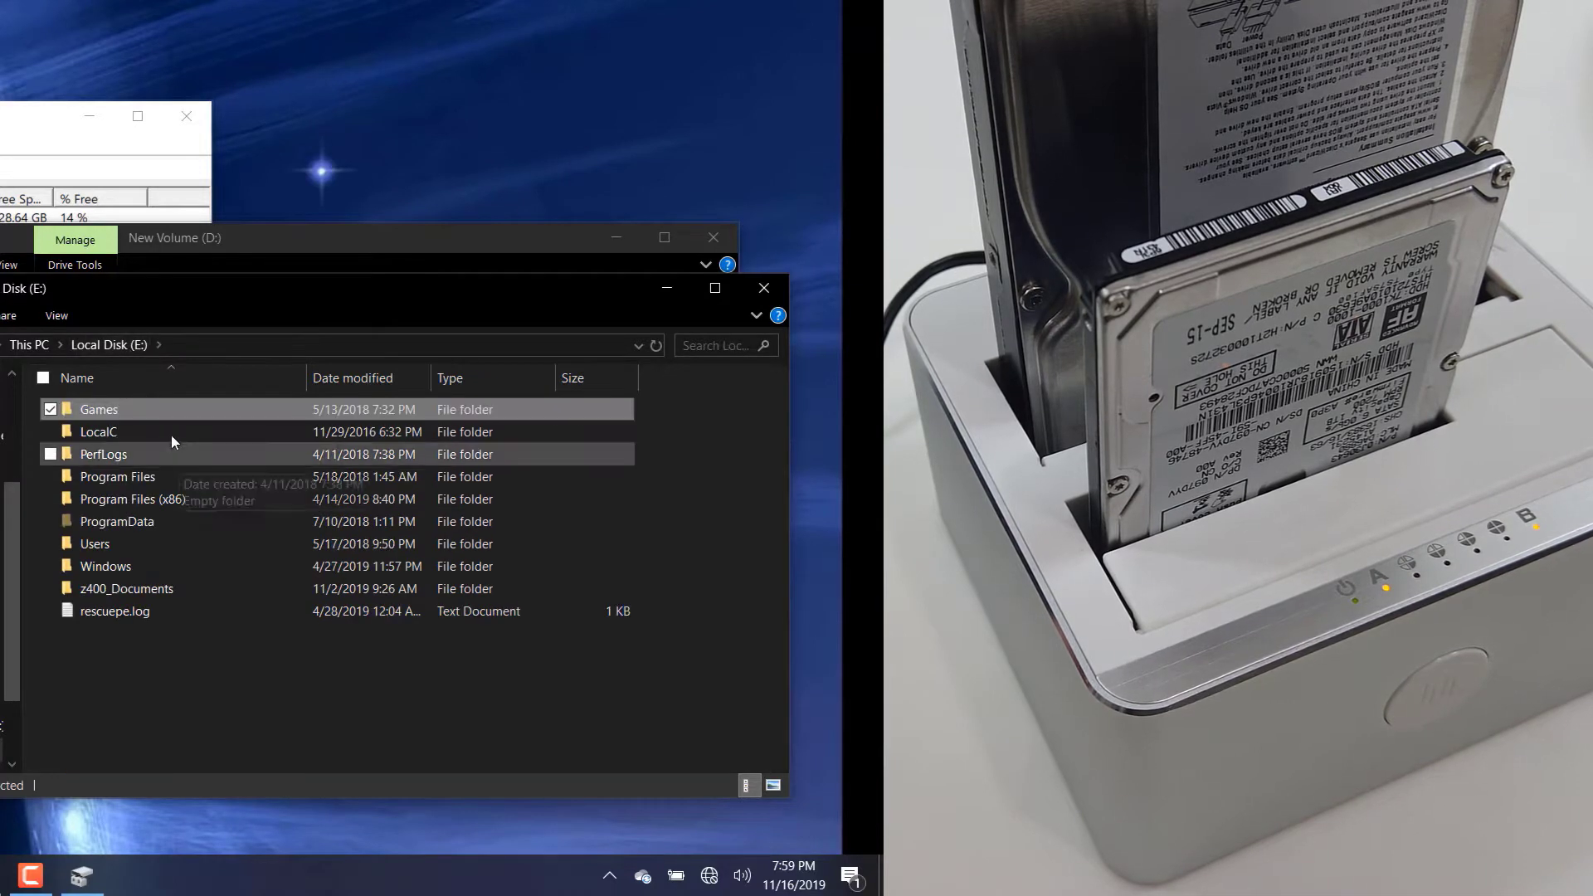
mouse_move(97, 545)
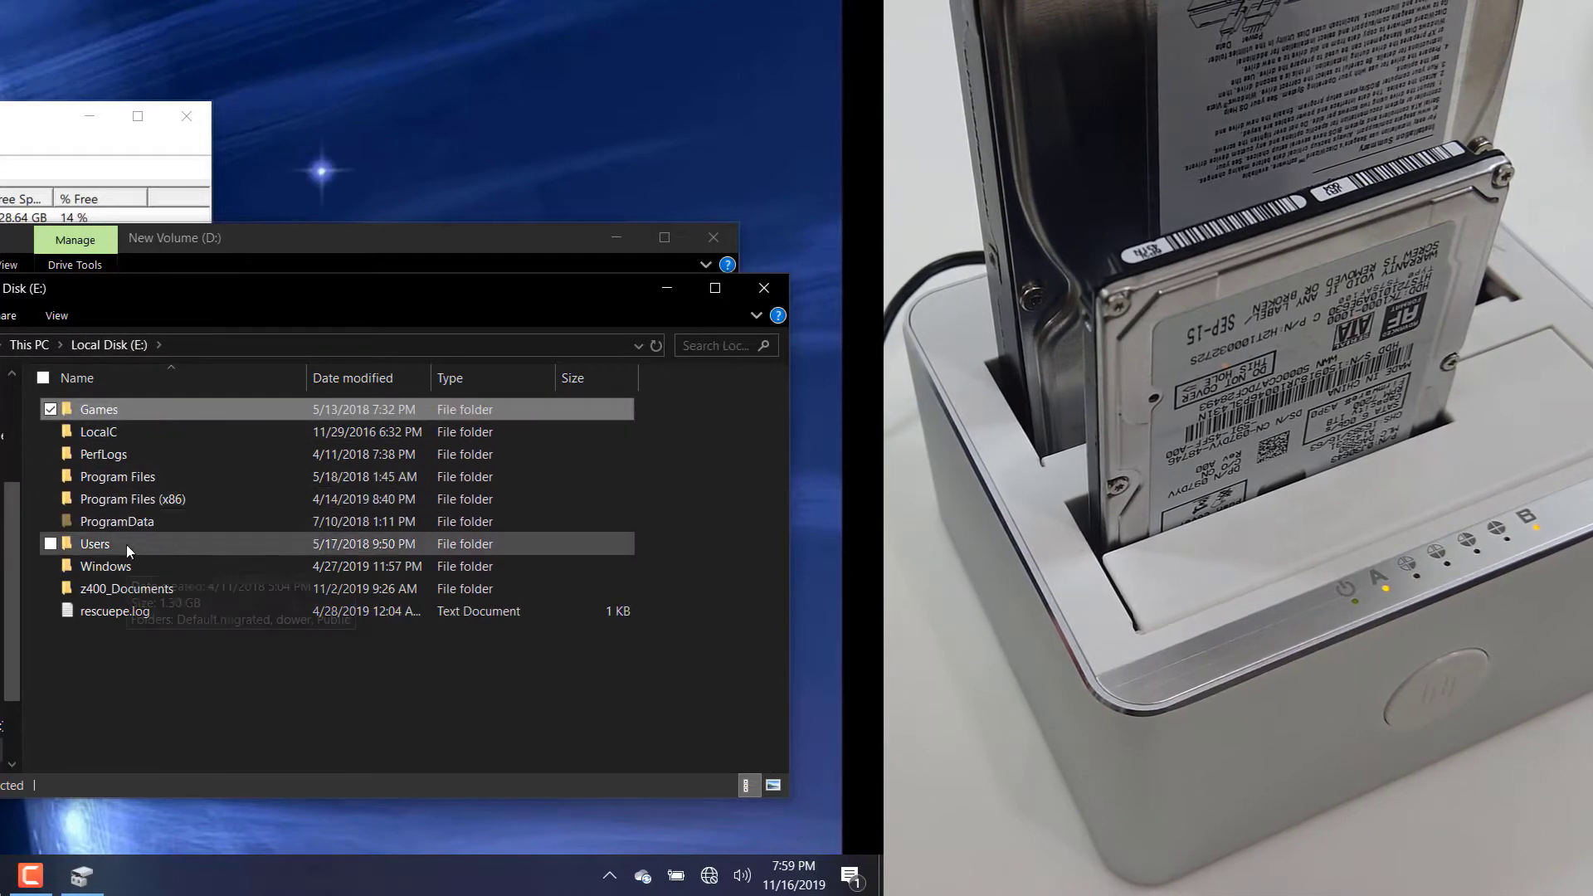
Browse Users > dower > Documents, then step back up to the Users folder
double_click(94, 545)
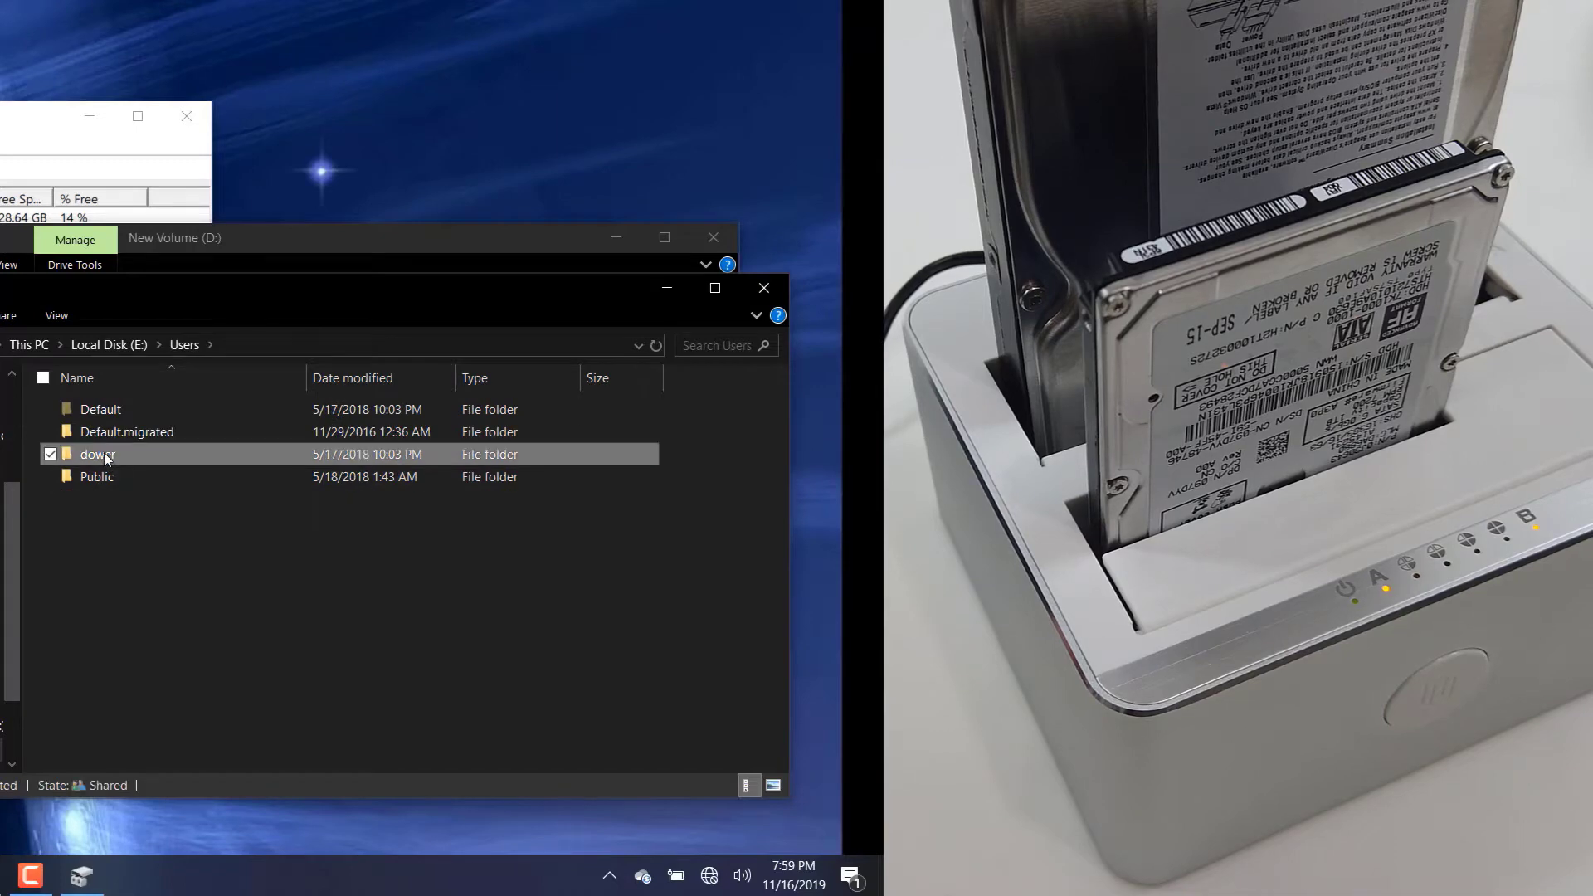
double_click(97, 455)
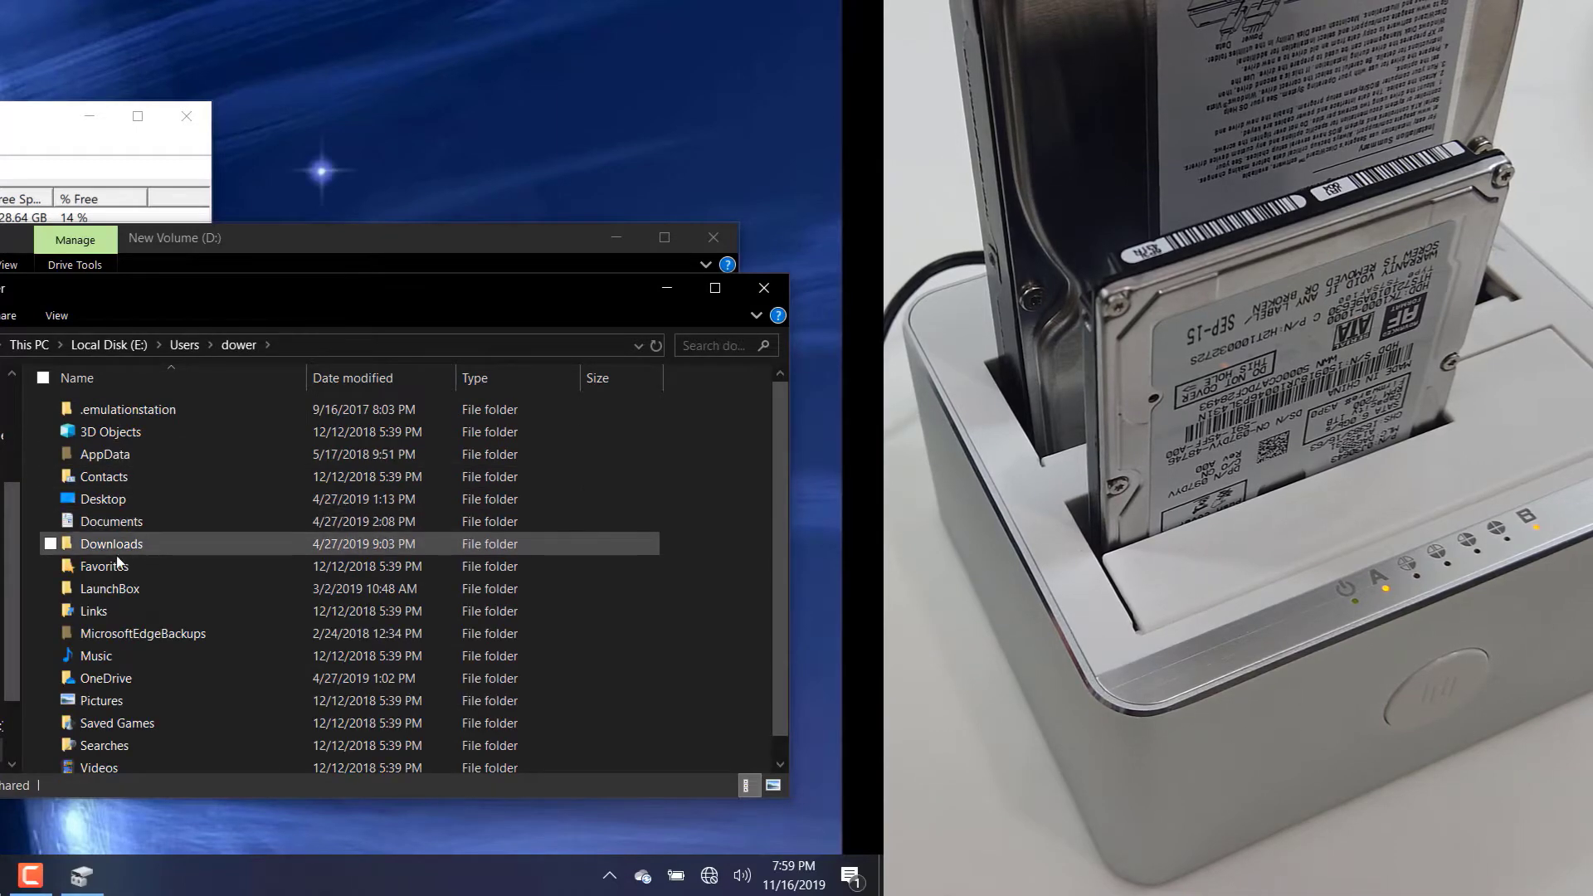
double_click(112, 521)
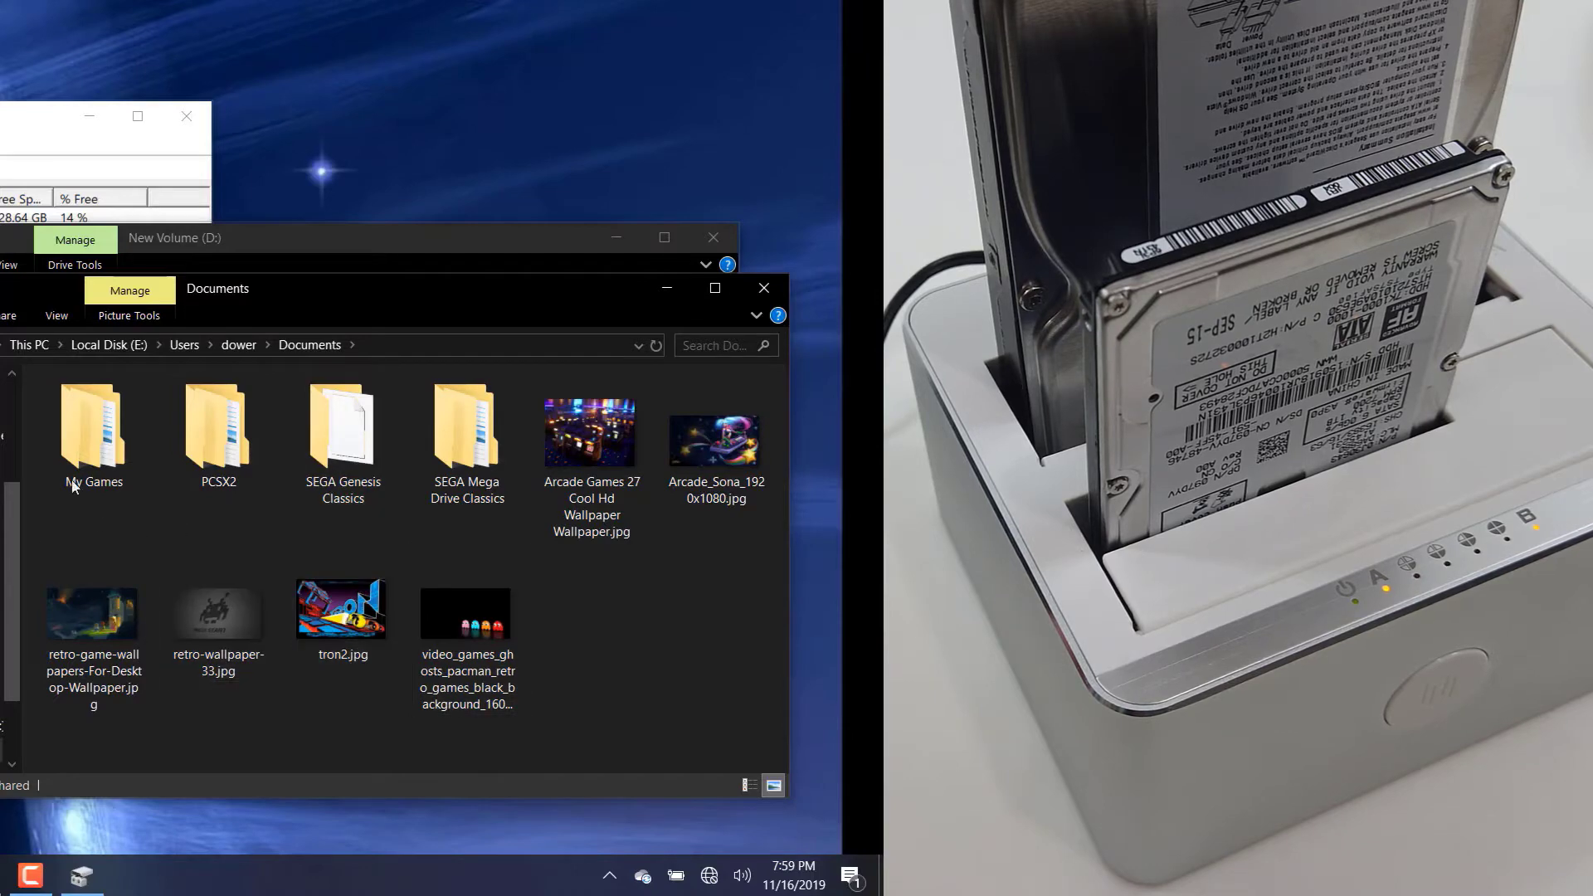
left_click(239, 346)
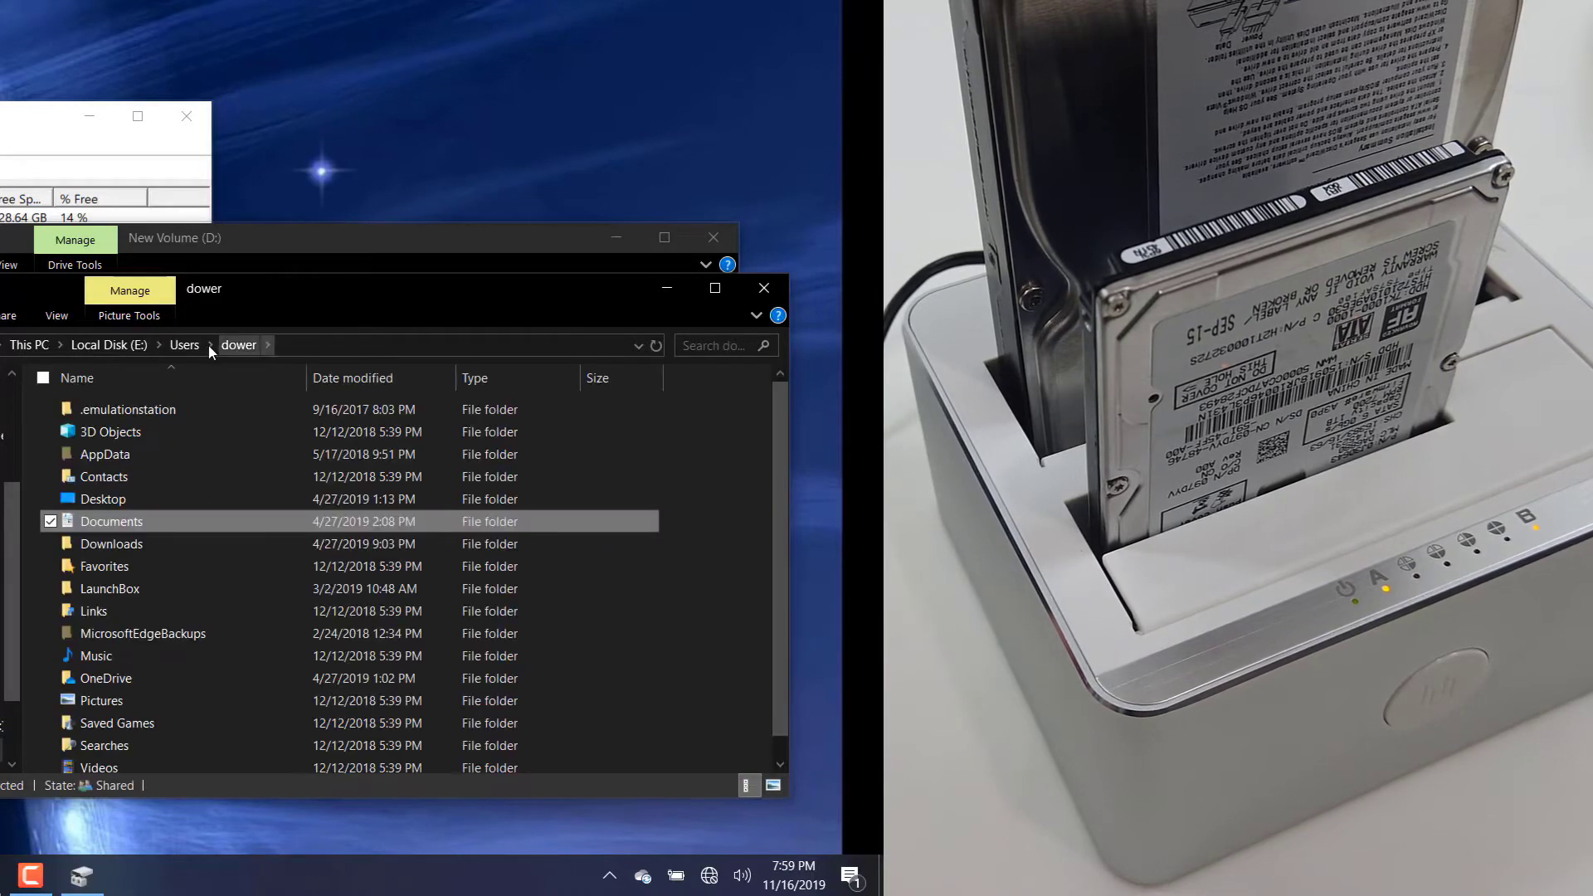
left_click(184, 345)
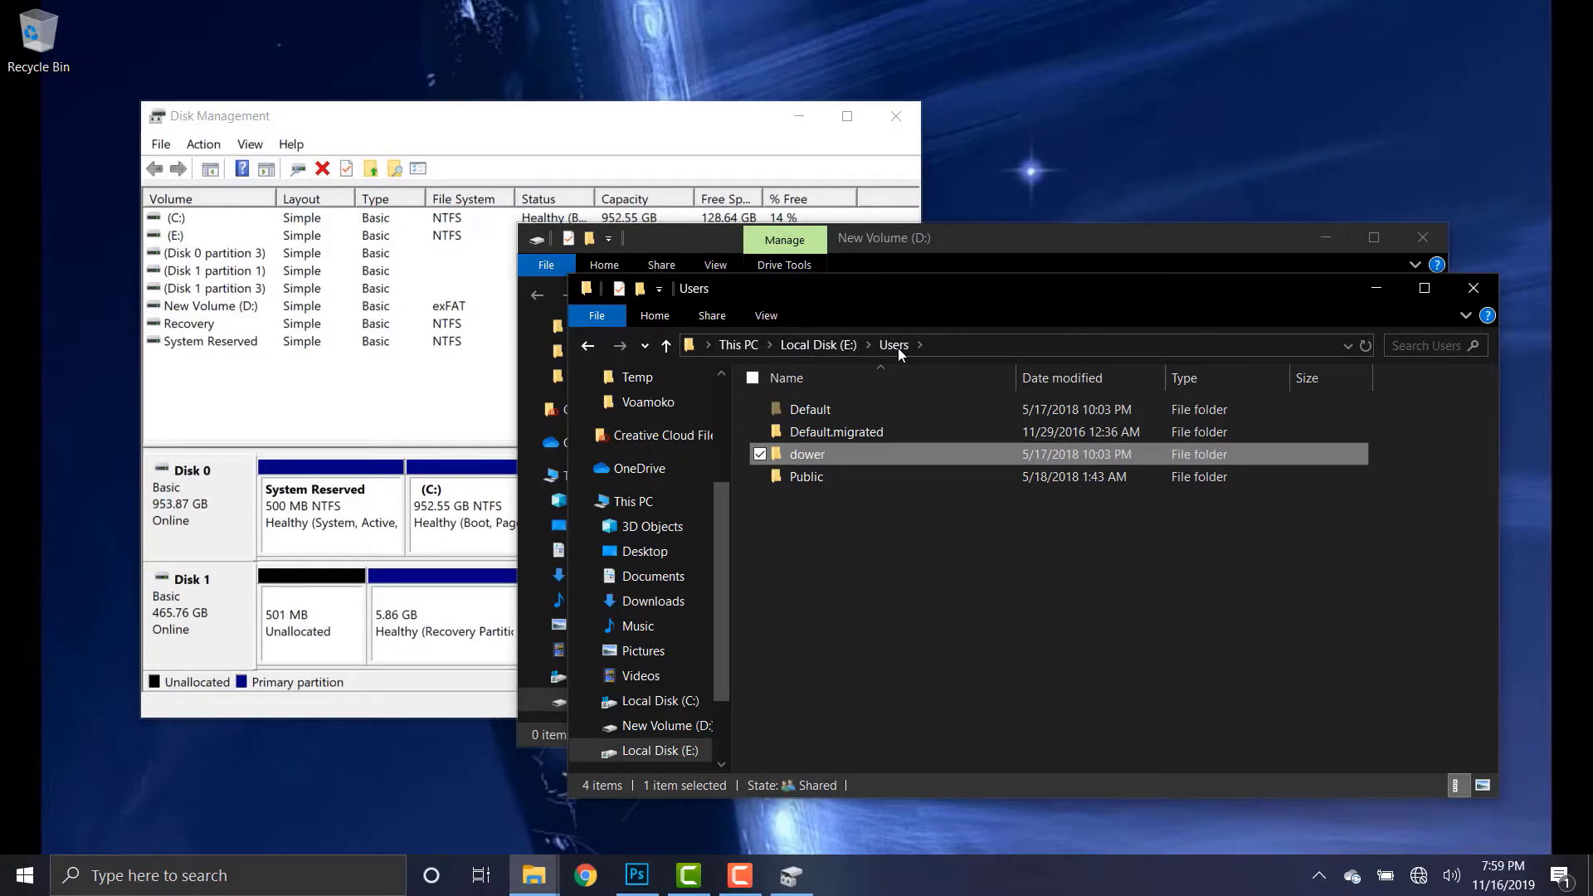
mouse_move(979, 271)
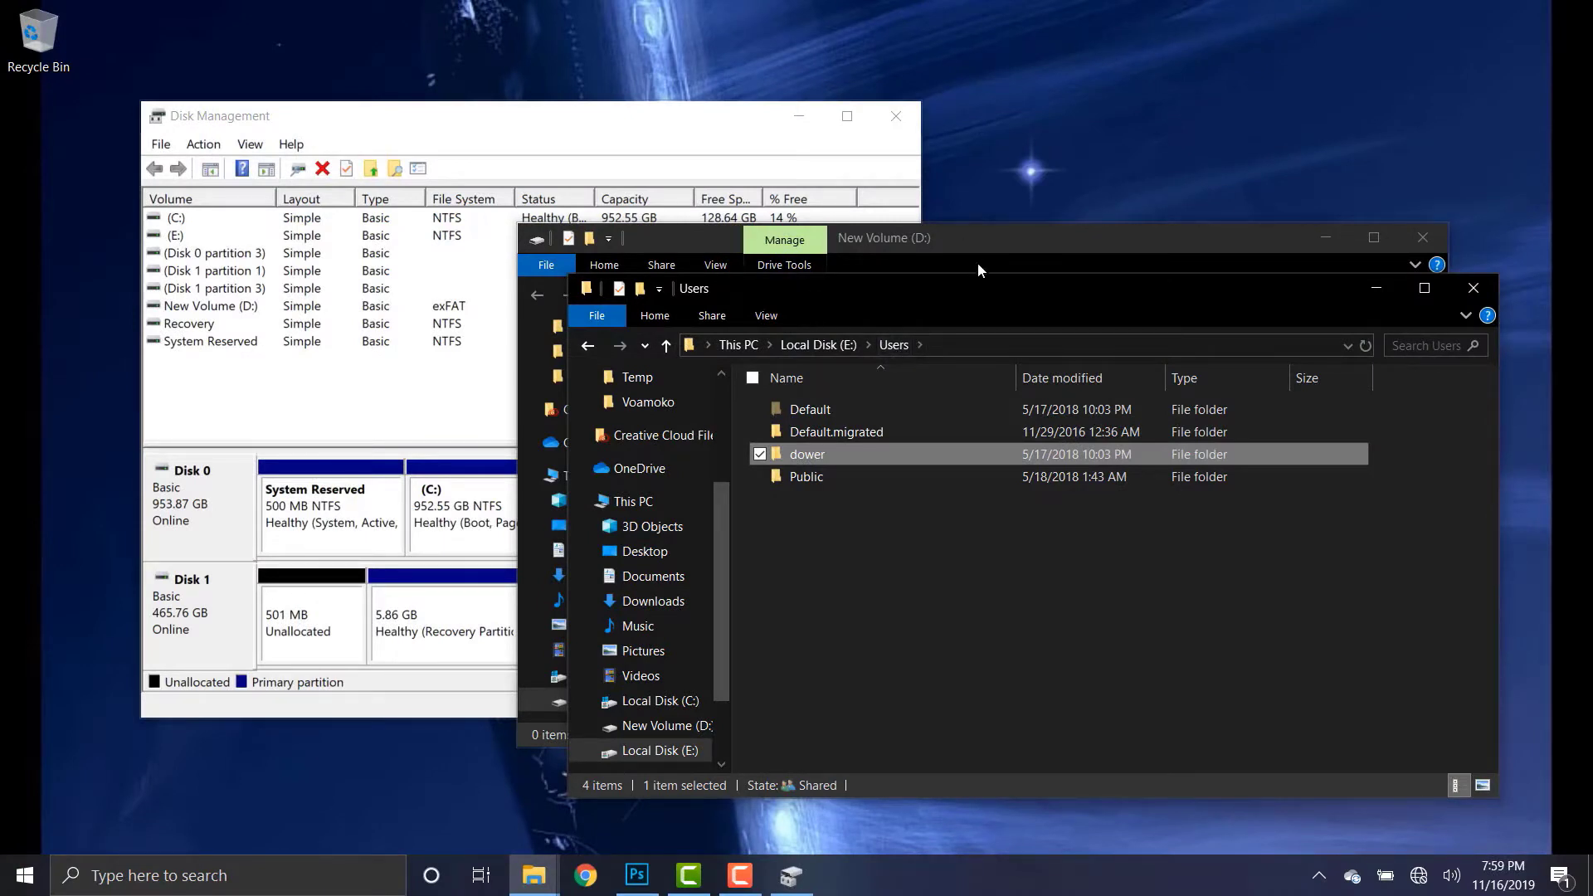
mouse_move(954, 309)
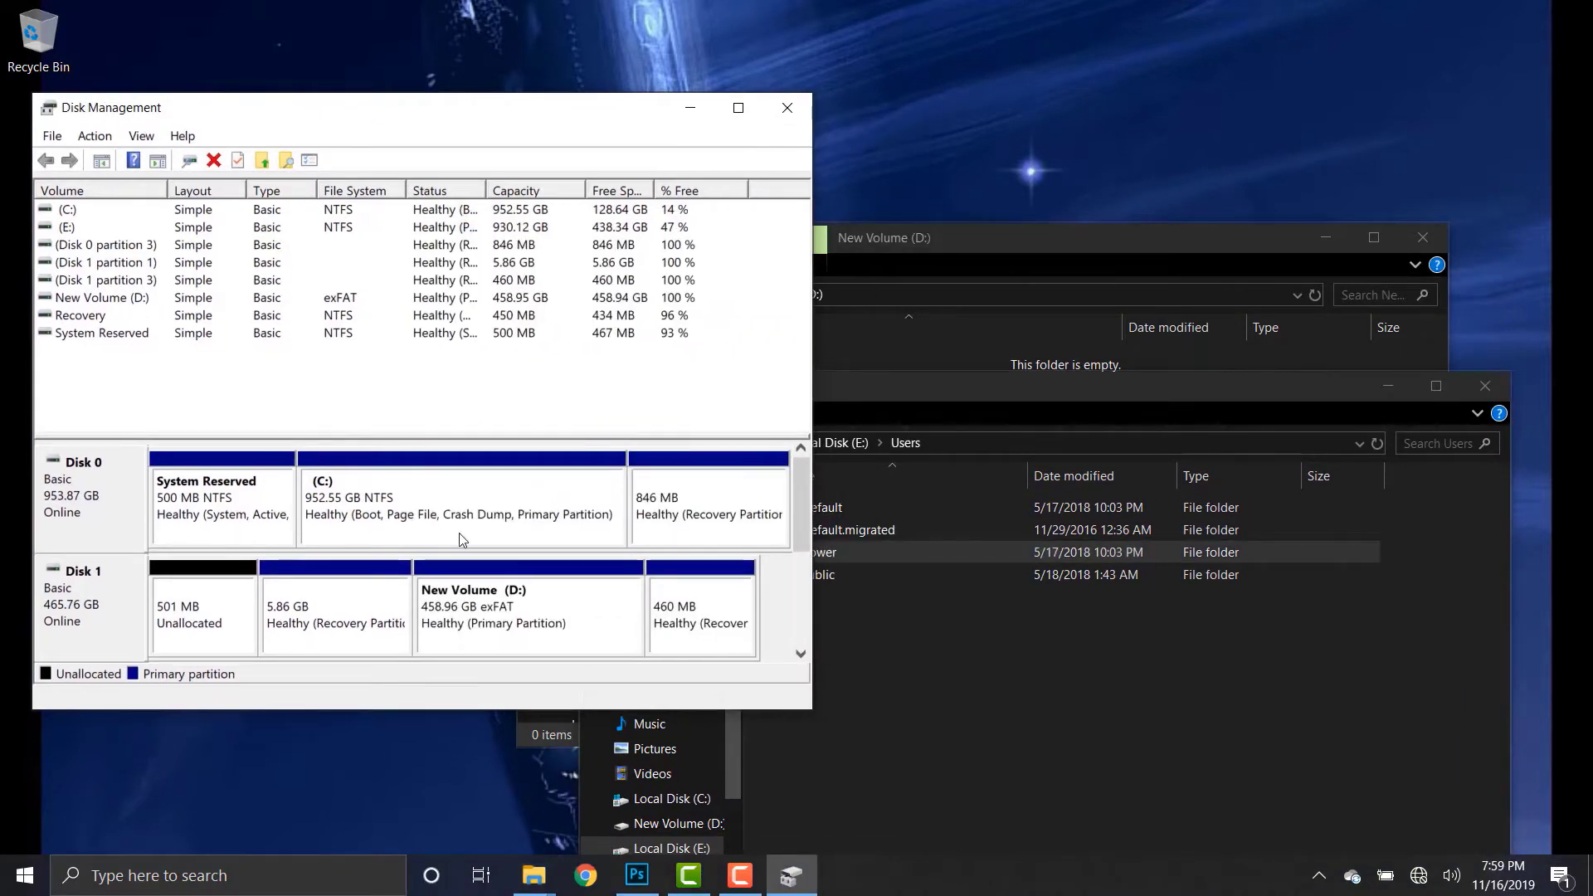
Scroll the graphical disk pane to review Disk 2 with the 930.12 GB E: partition
scroll("down", 3)
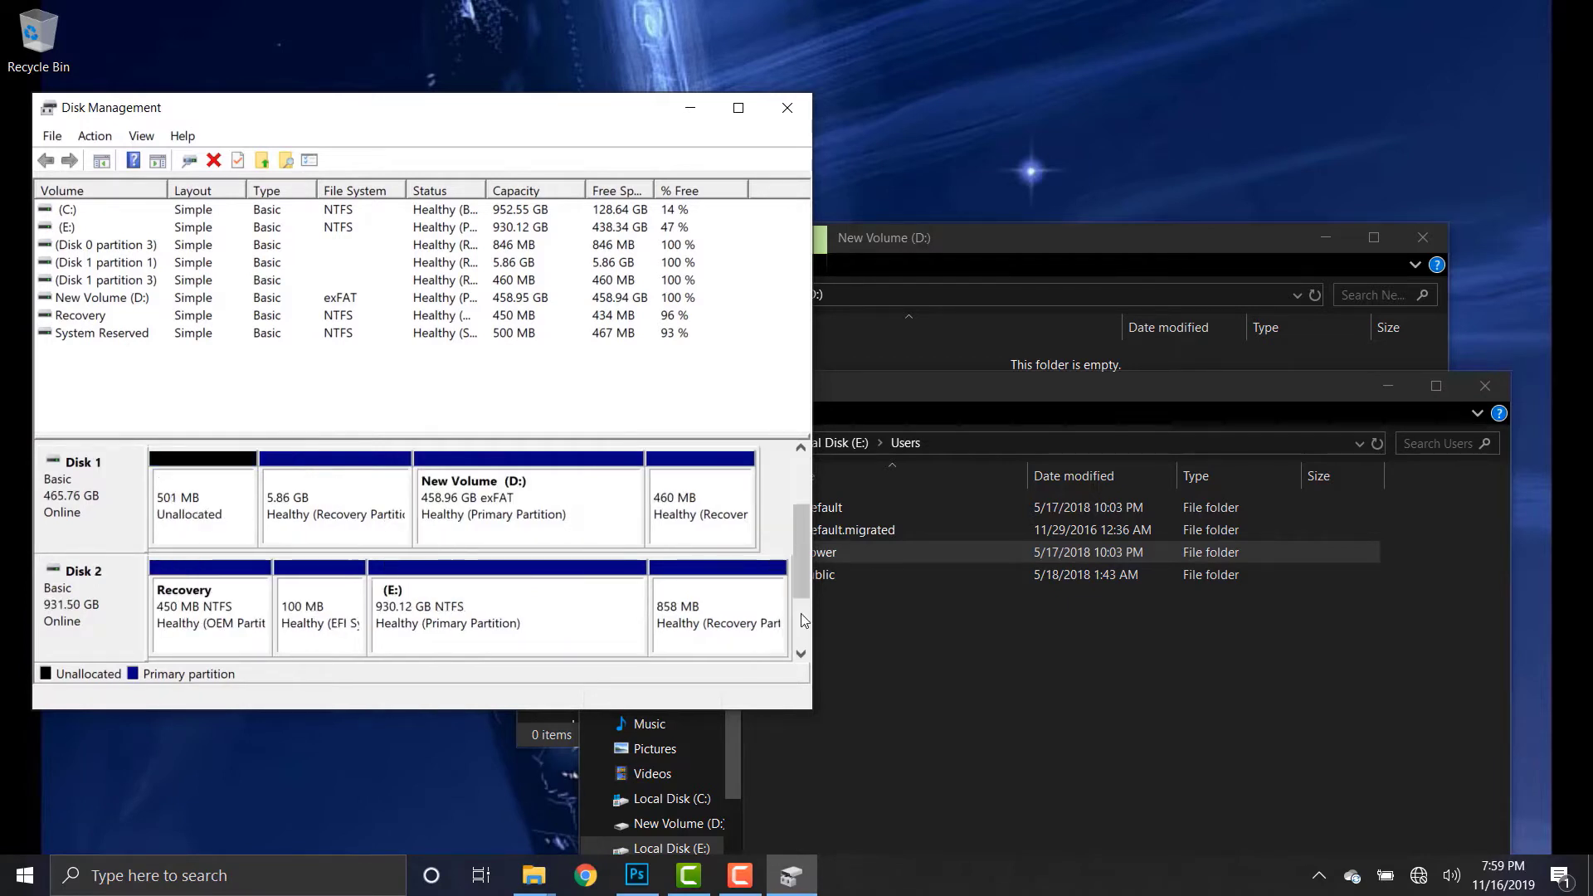
scroll("down", 3)
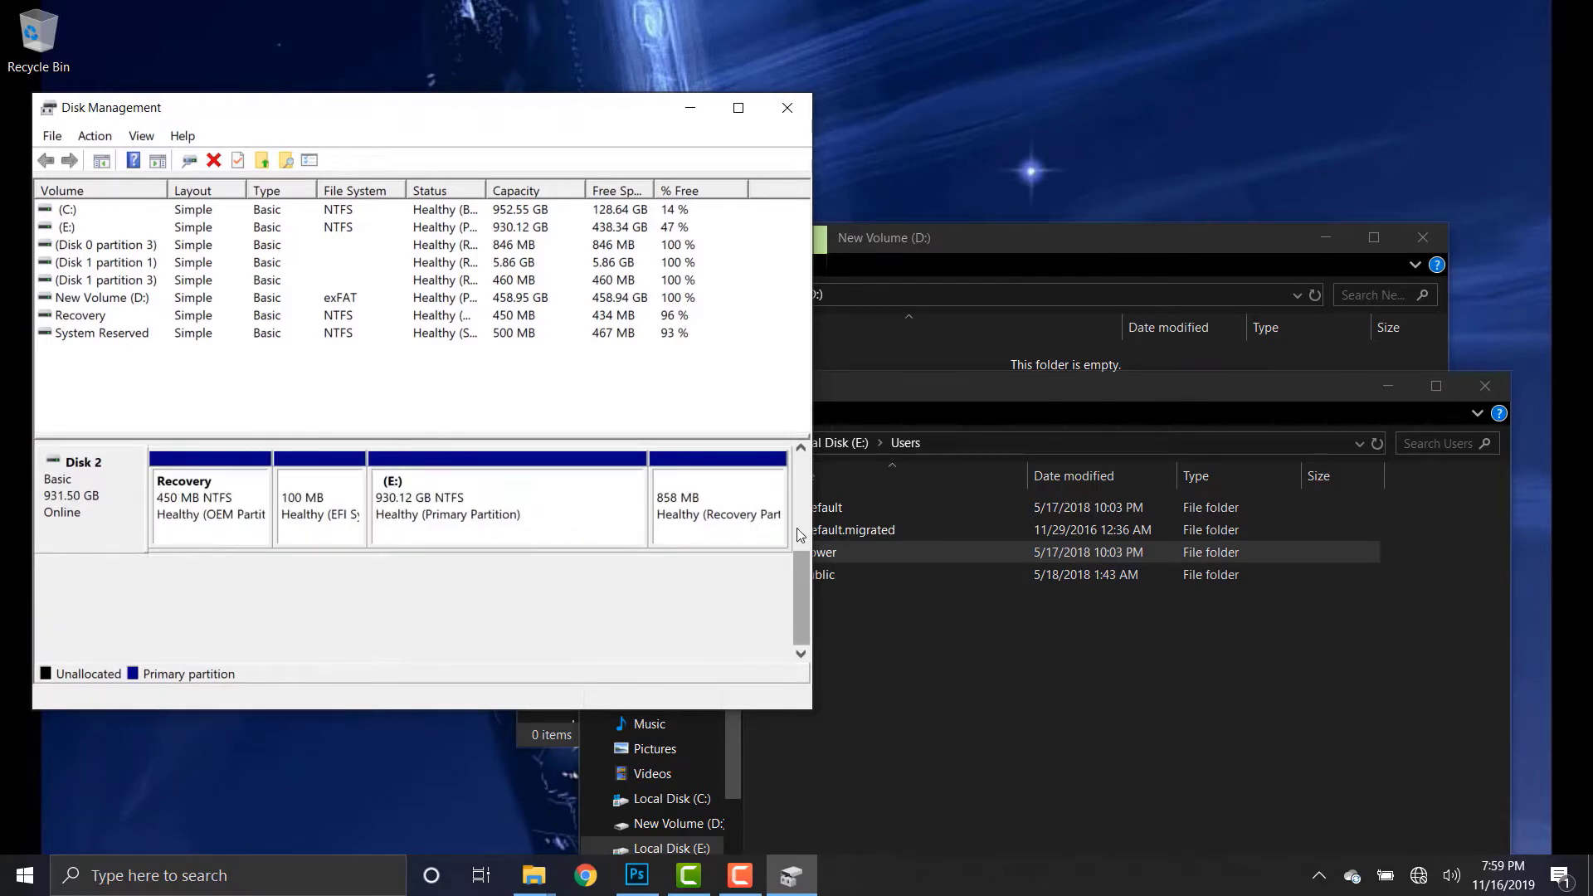
scroll("up", 3)
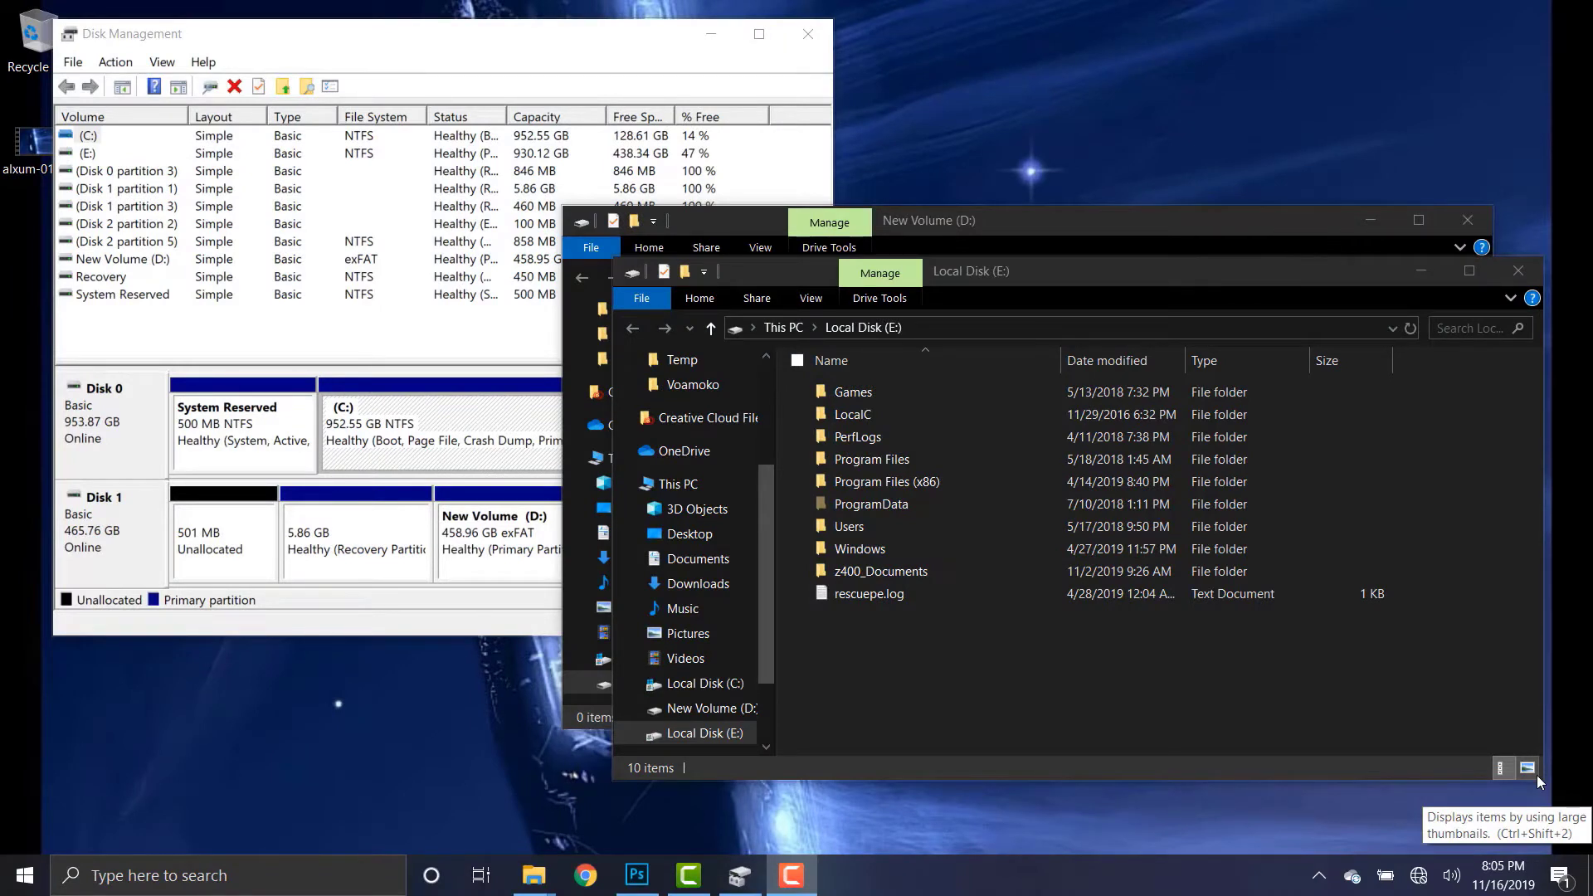
mouse_move(1351, 473)
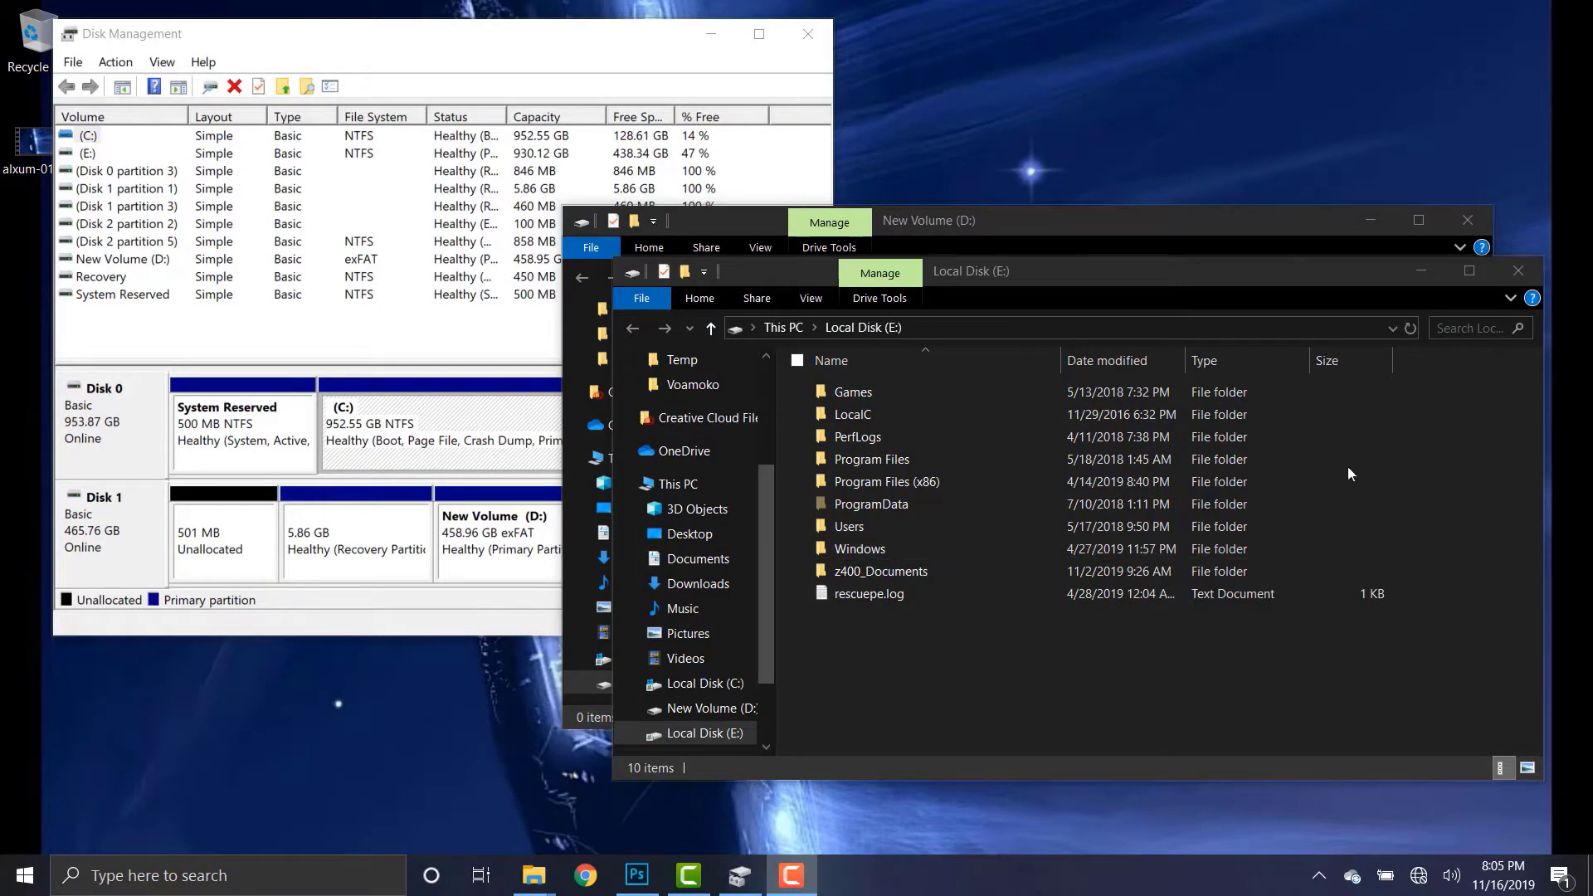
mouse_move(1320, 876)
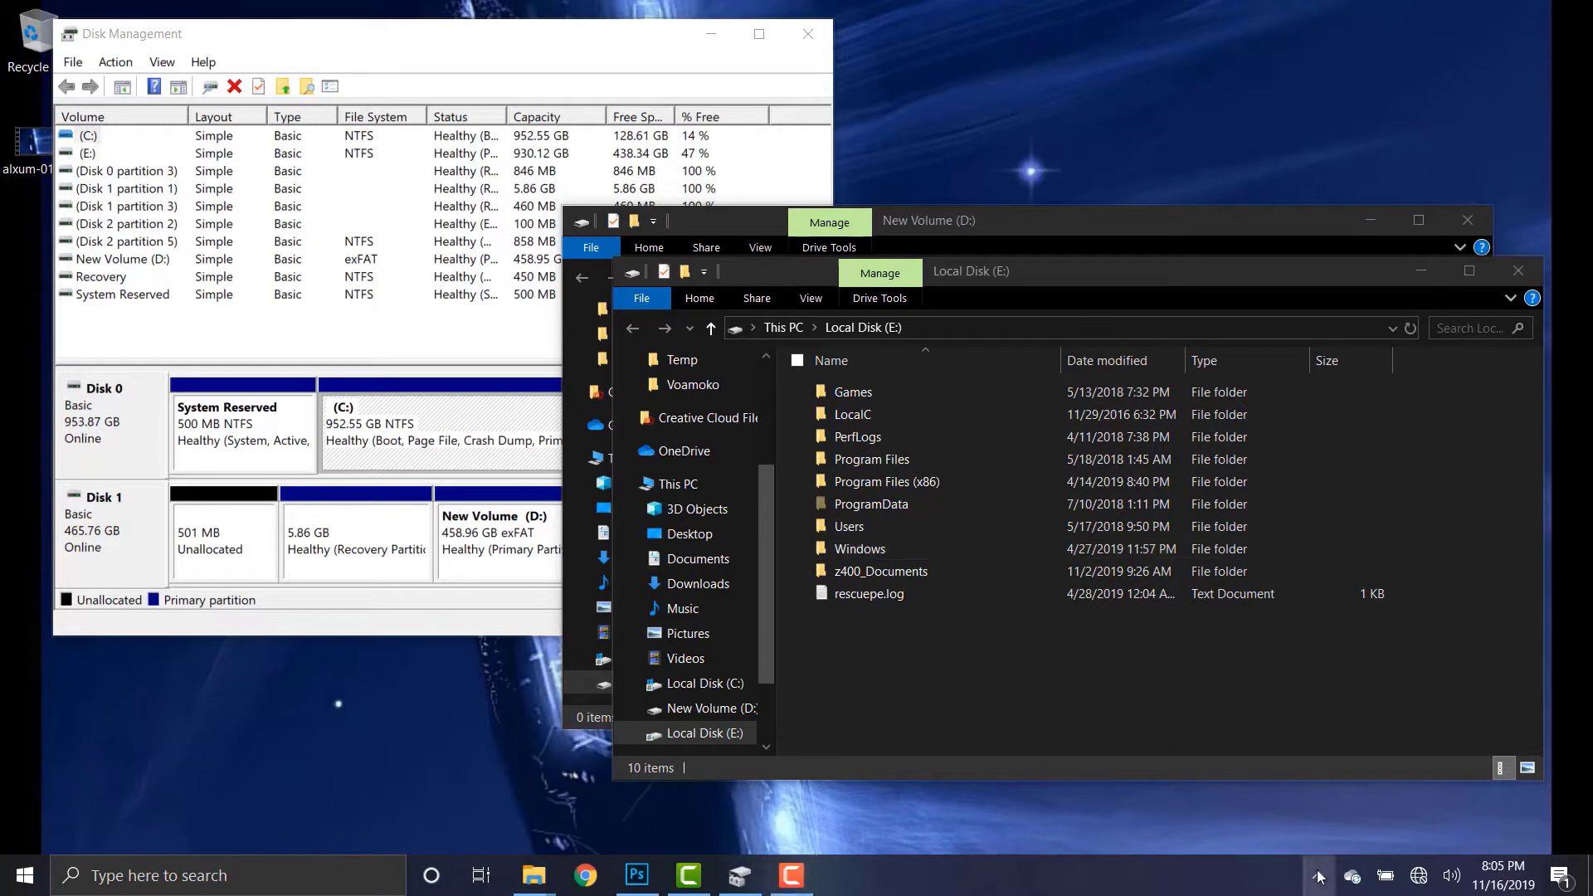
Show the Safely Remove Hardware menu for the JMS56x Series dock holding D: and E:
left_click(1320, 875)
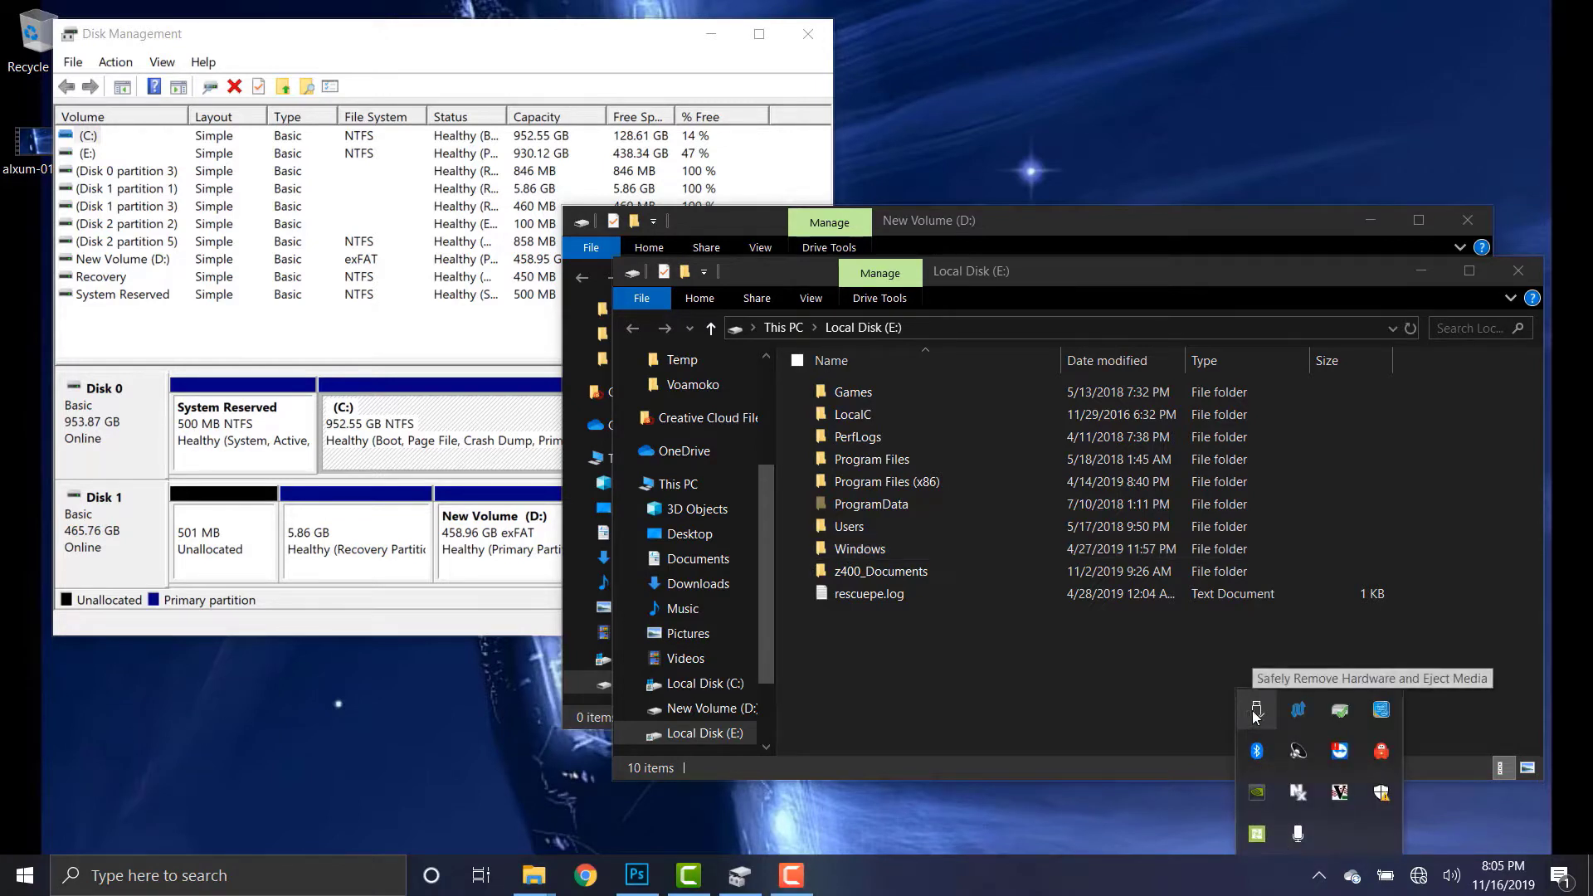
left_click(1256, 709)
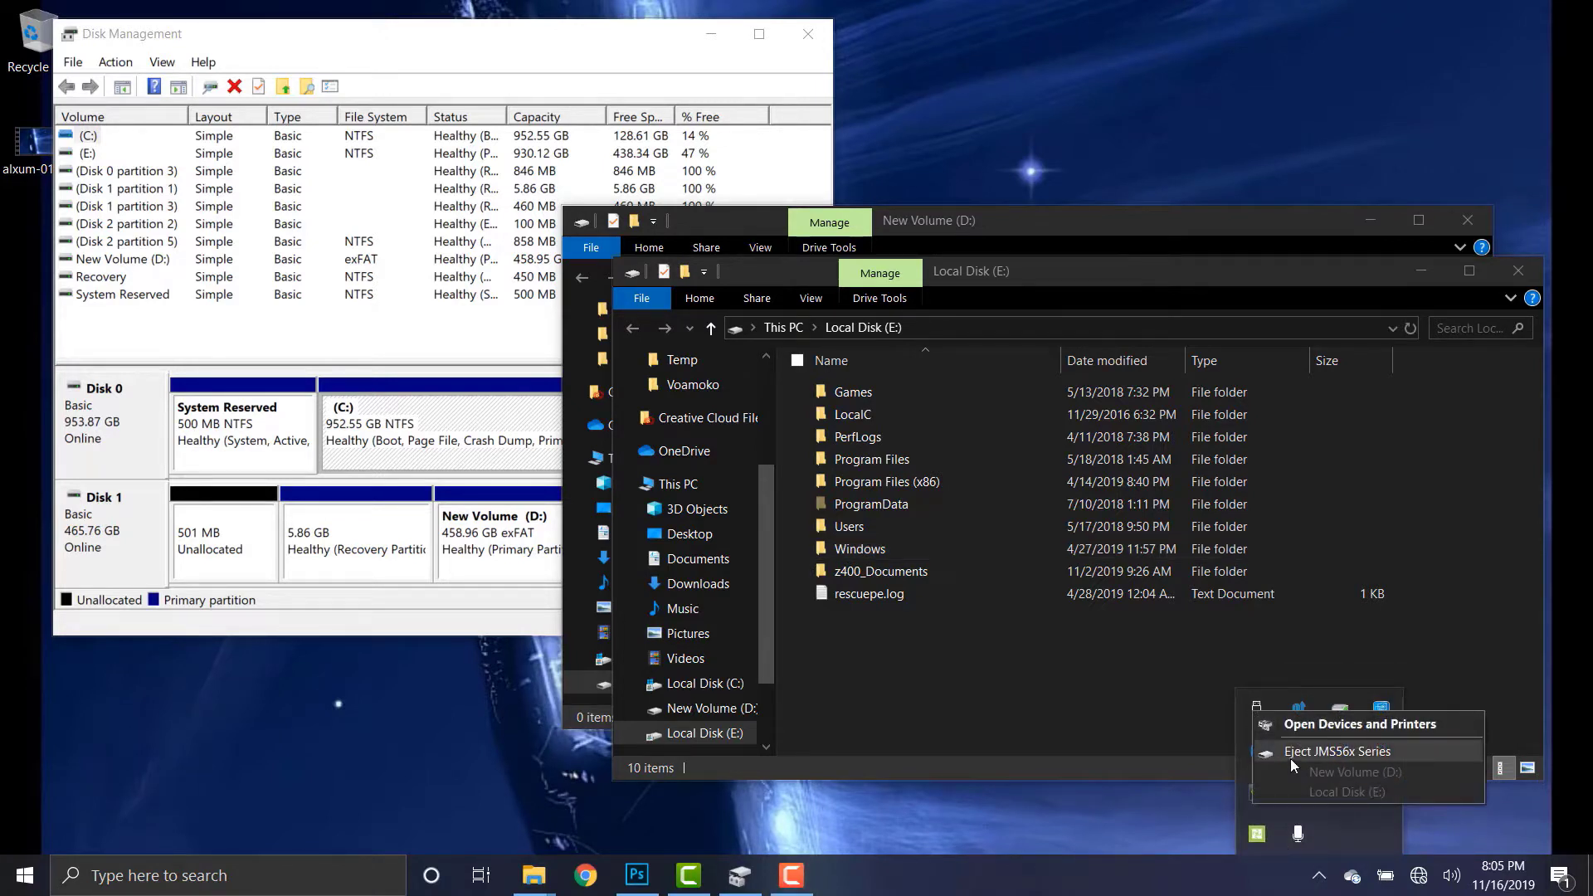
mouse_move(1334, 758)
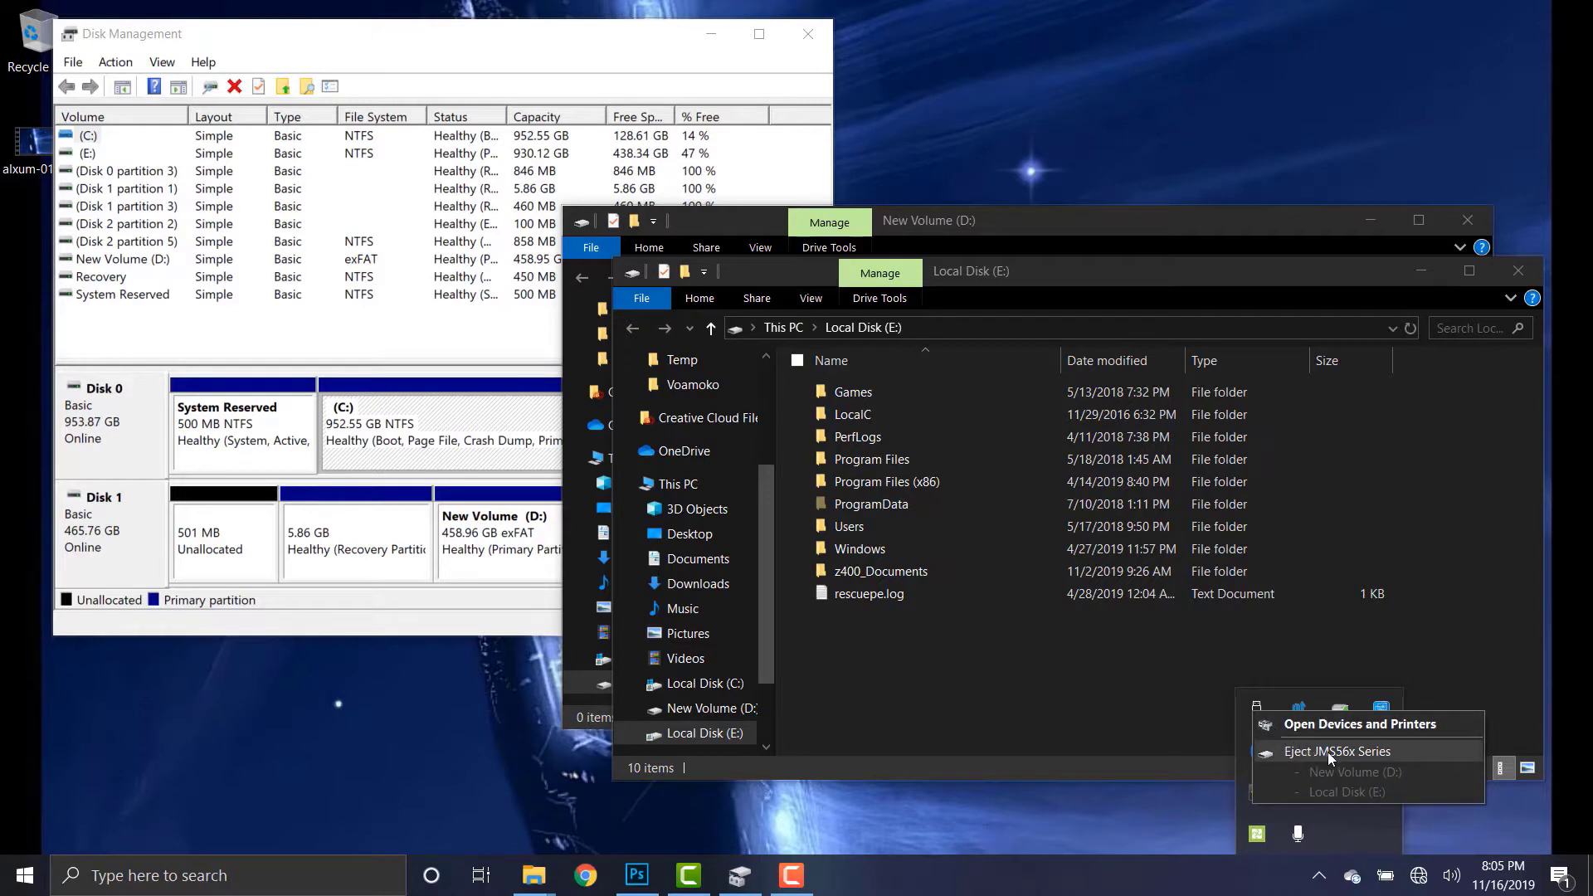
mouse_move(1333, 763)
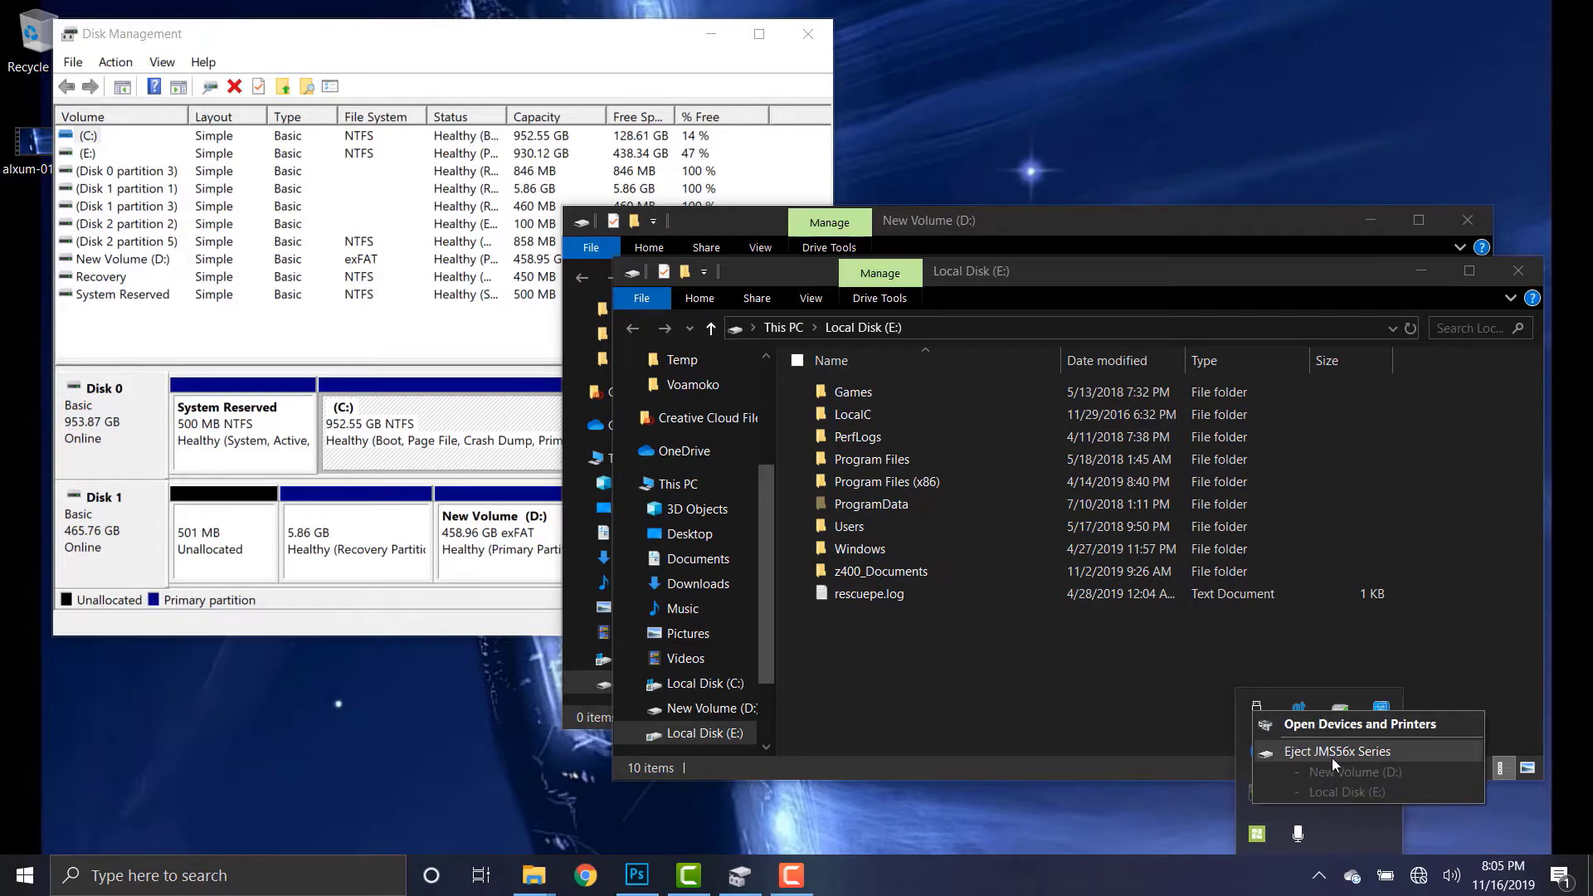
mouse_move(1373, 757)
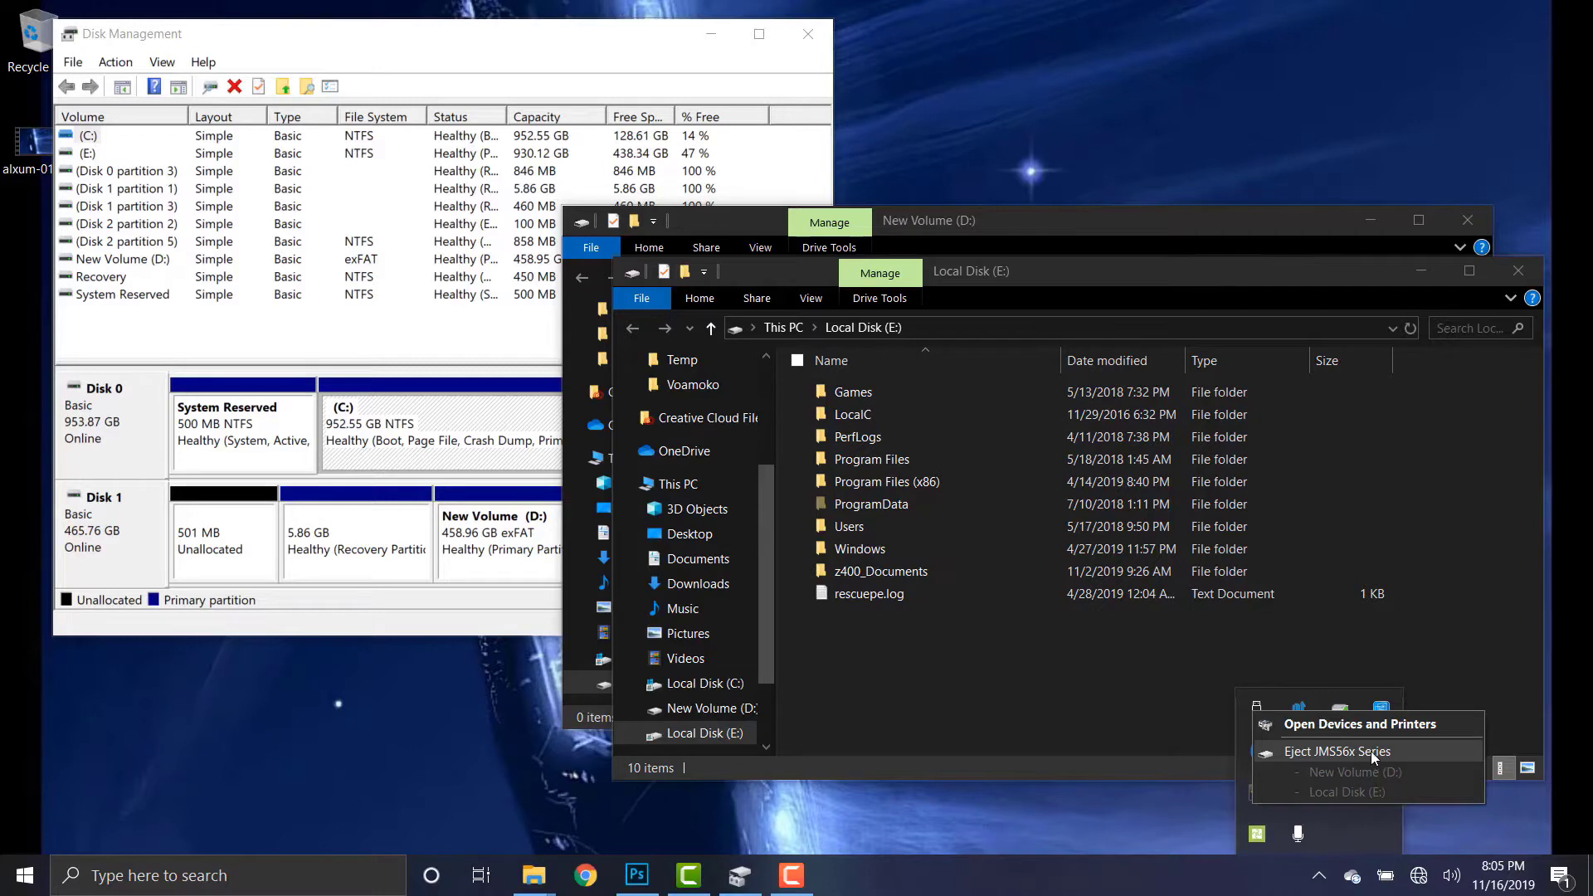
mouse_move(1341, 768)
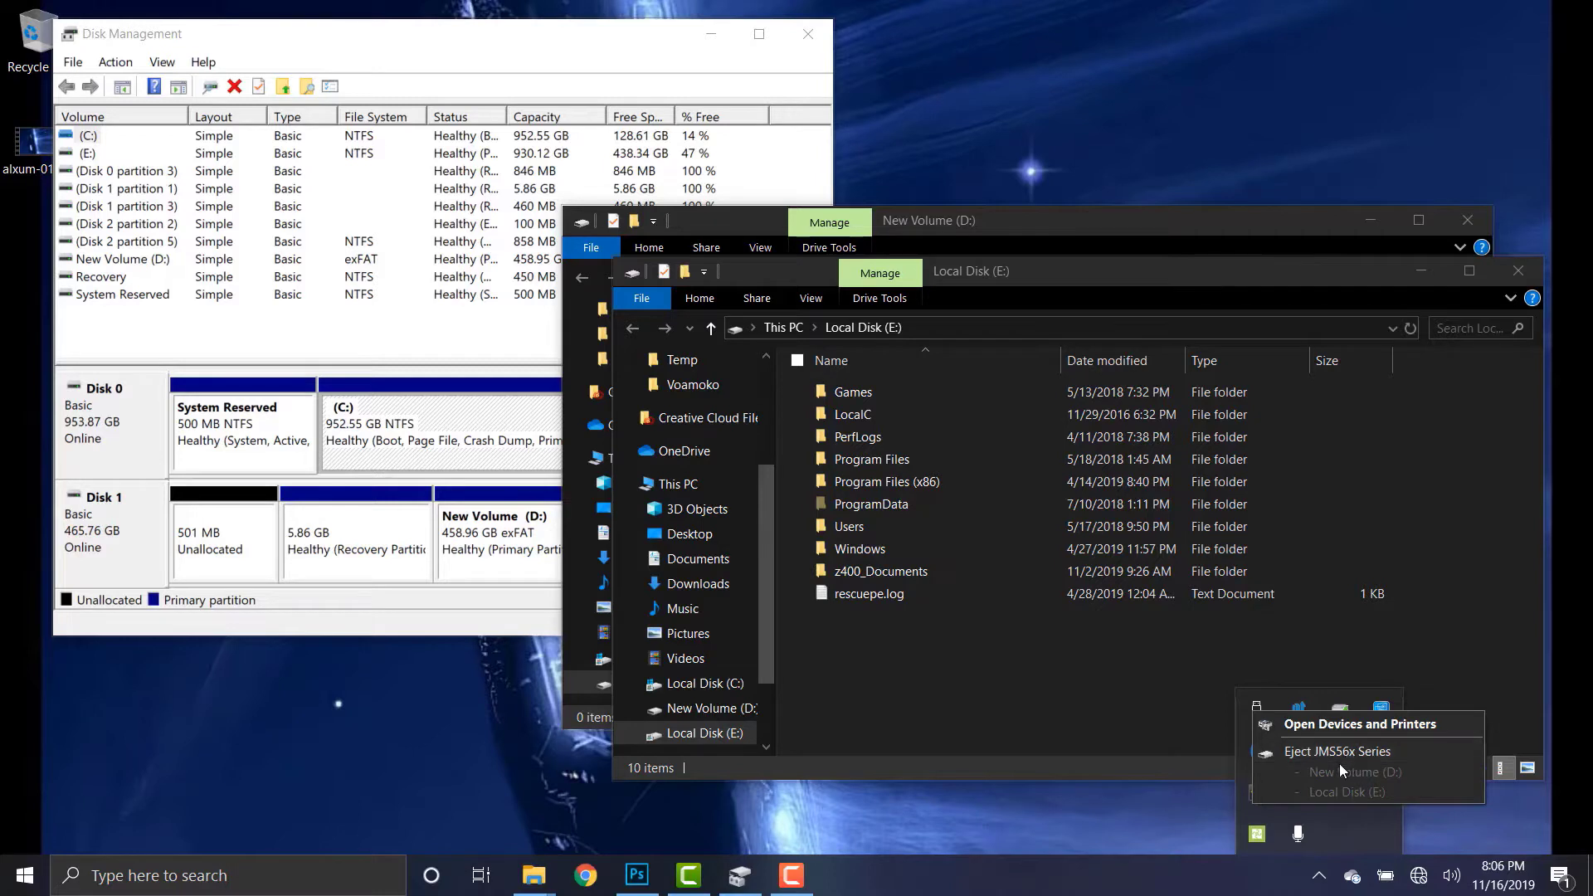
mouse_move(1355, 800)
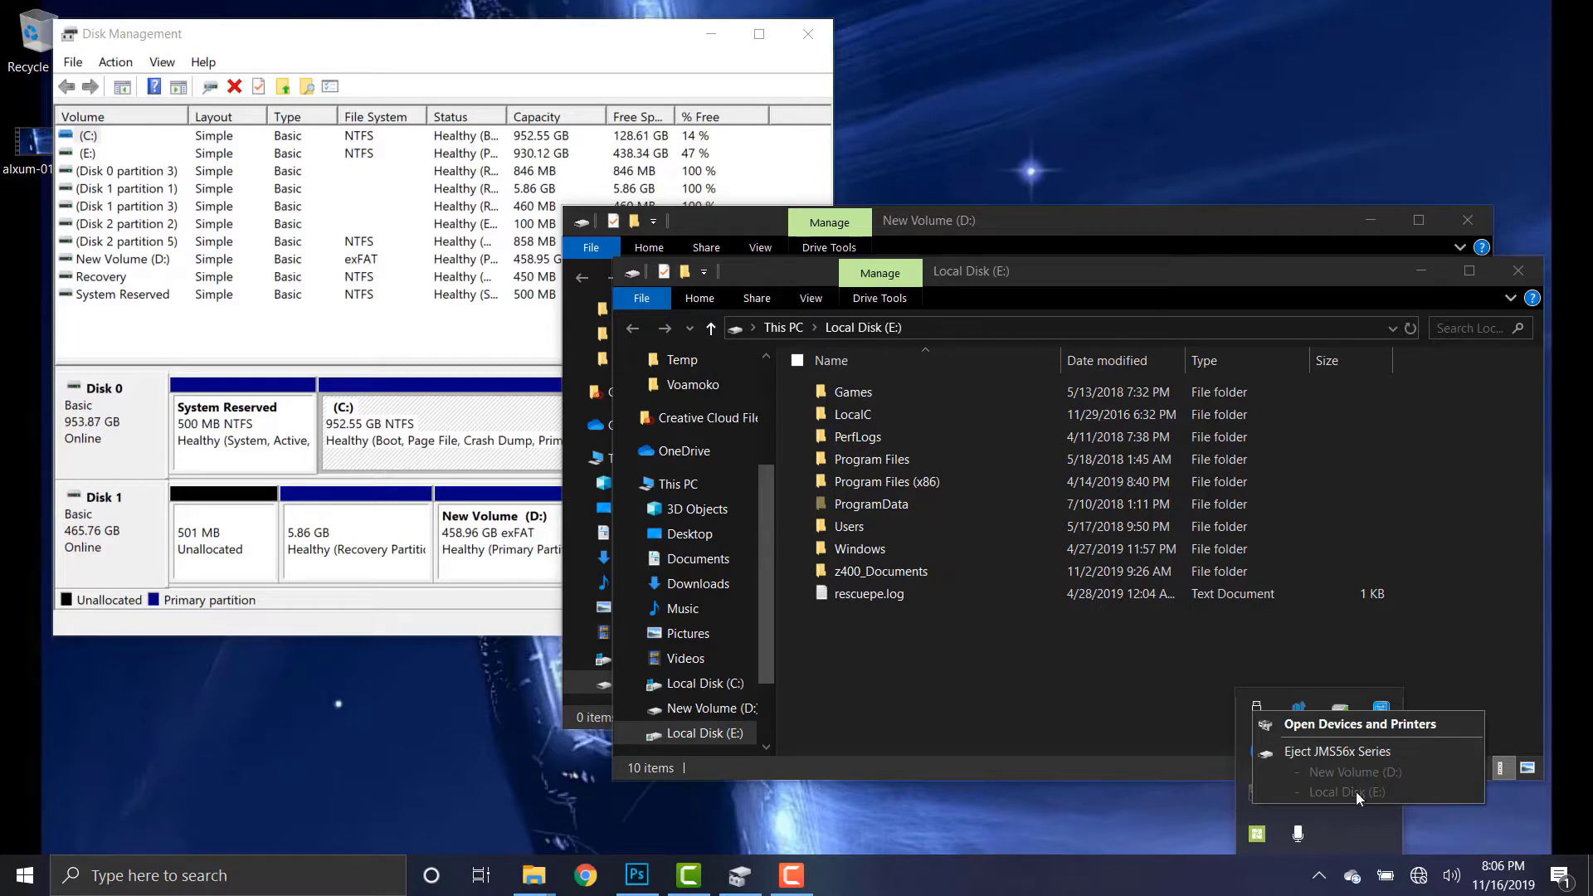
mouse_move(1359, 775)
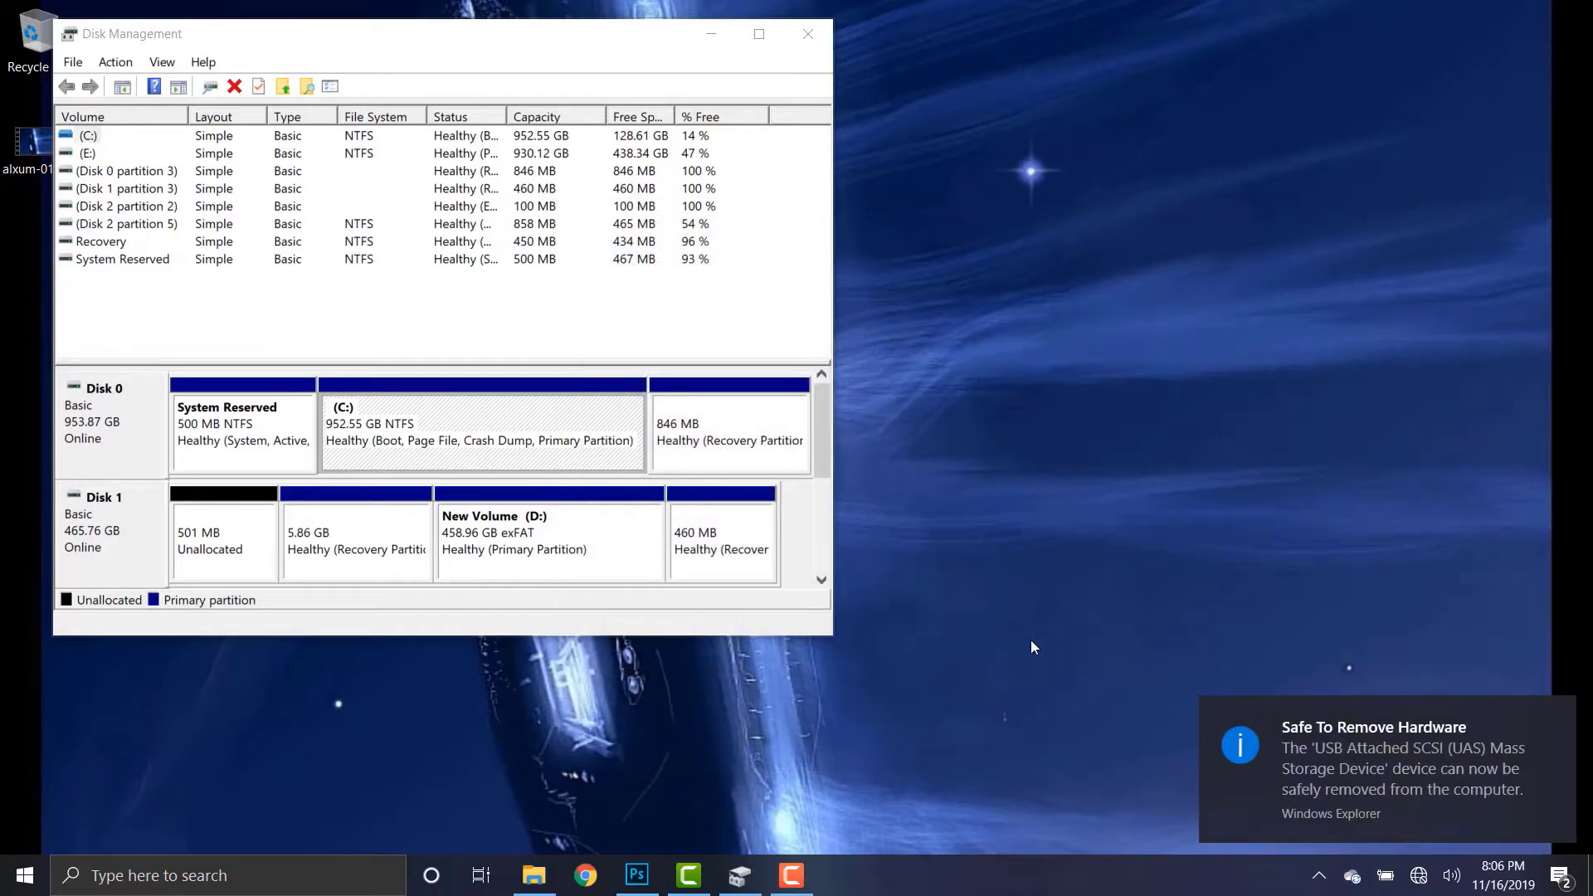
mouse_move(659, 78)
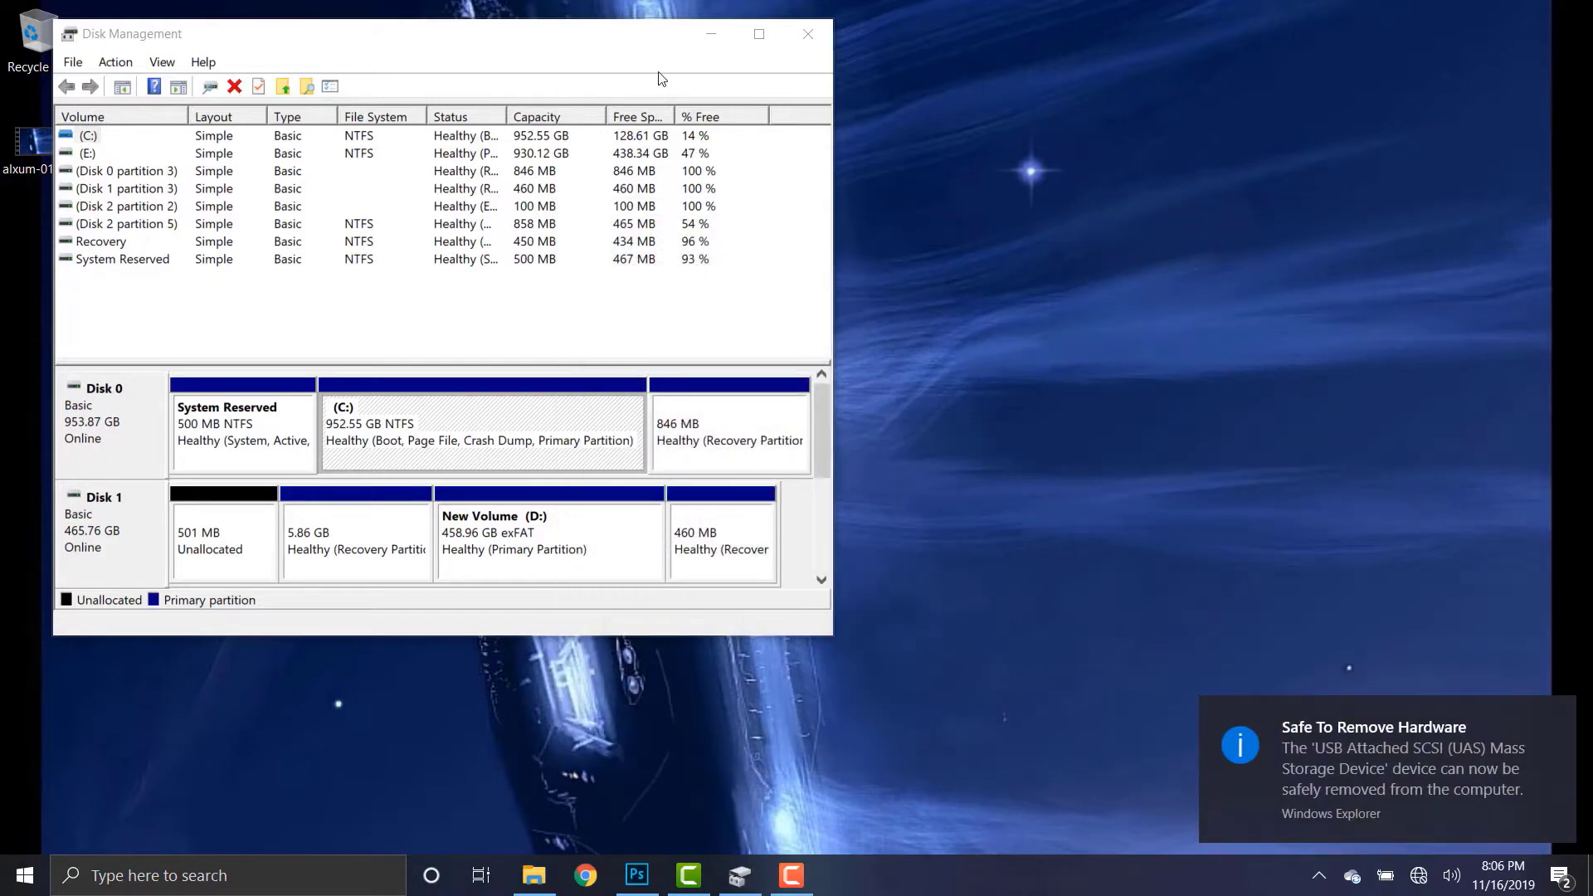